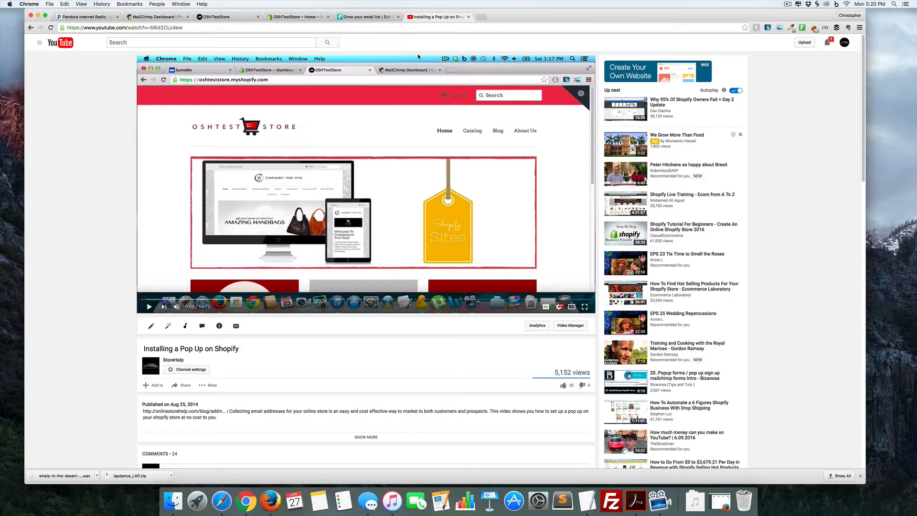
pyautogui.moveTo(377, 51)
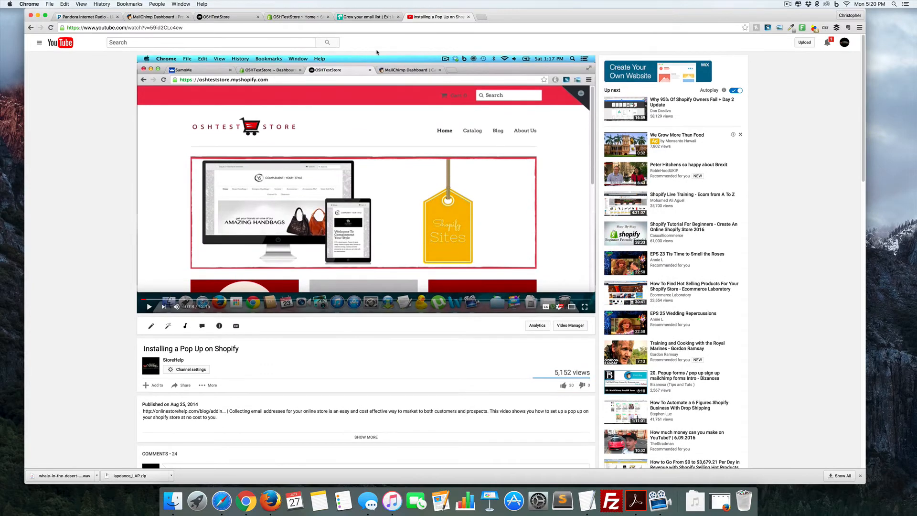
# Step: Switch from the YouTube video to the OSHTestStore storefront tab
pyautogui.click(226, 17)
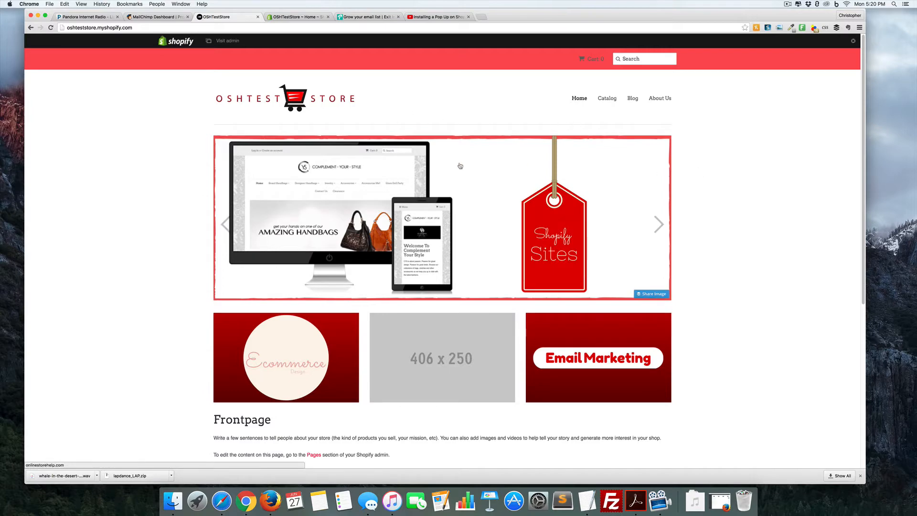
pyautogui.moveTo(749, 223)
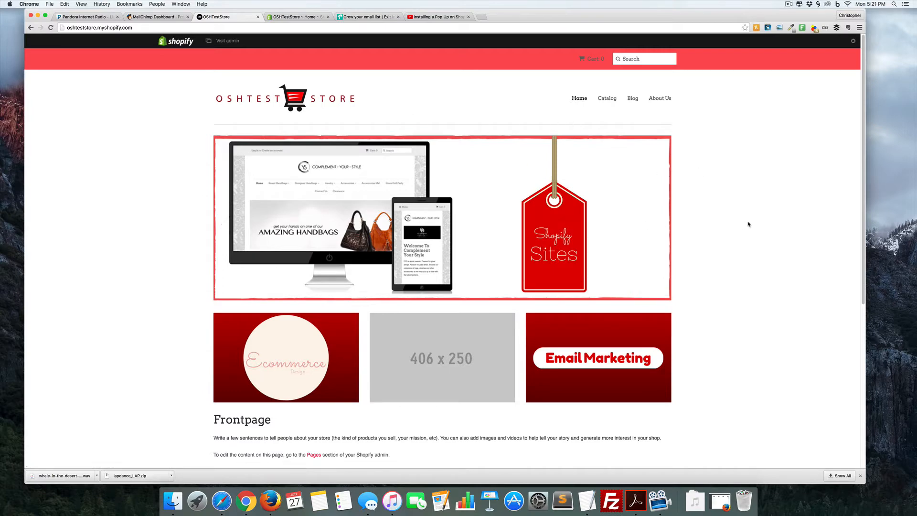
pyautogui.moveTo(638, 156)
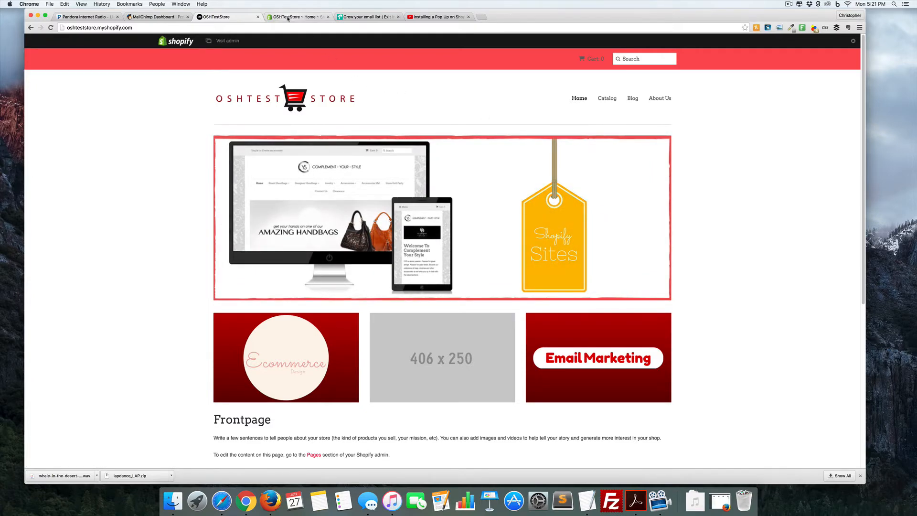
# Step: From the store admin's Apps page, reach the Shopify App Store and search for 'privy'
pyautogui.click(226, 40)
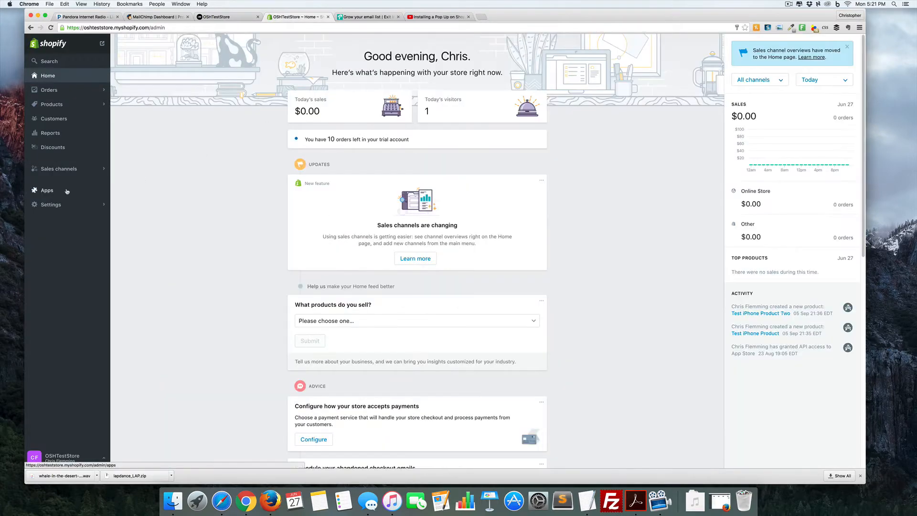
pyautogui.click(47, 190)
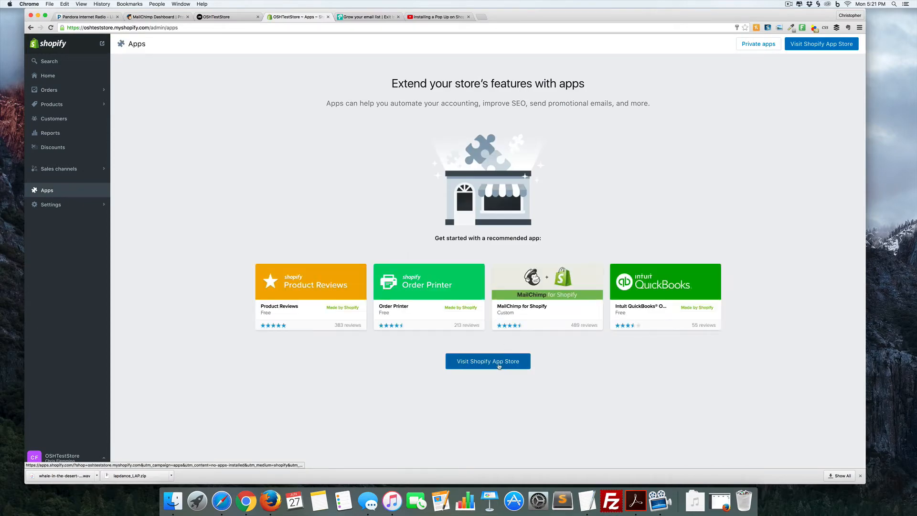
pyautogui.click(487, 361)
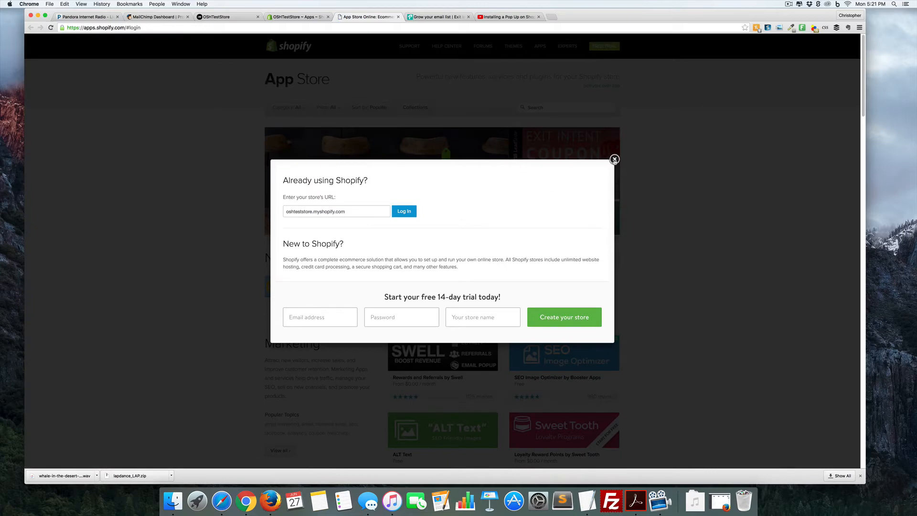
pyautogui.click(614, 159)
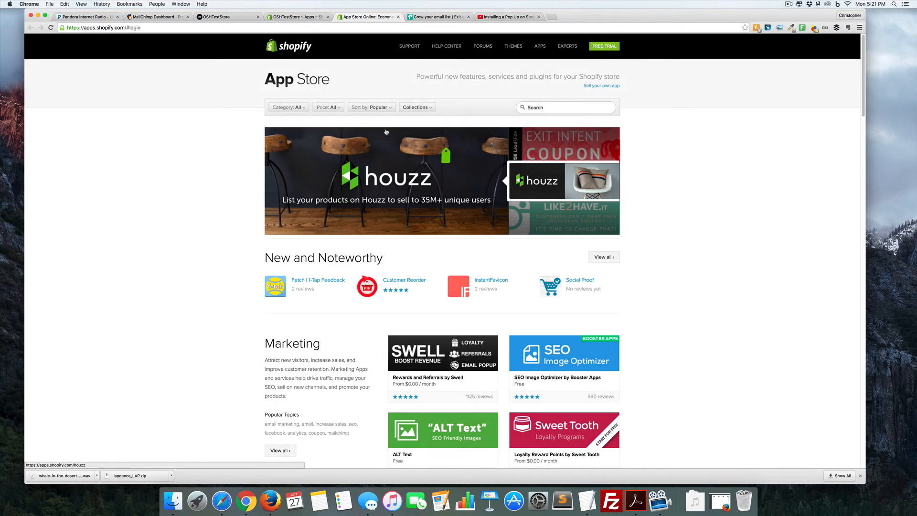
pyautogui.write('pi')
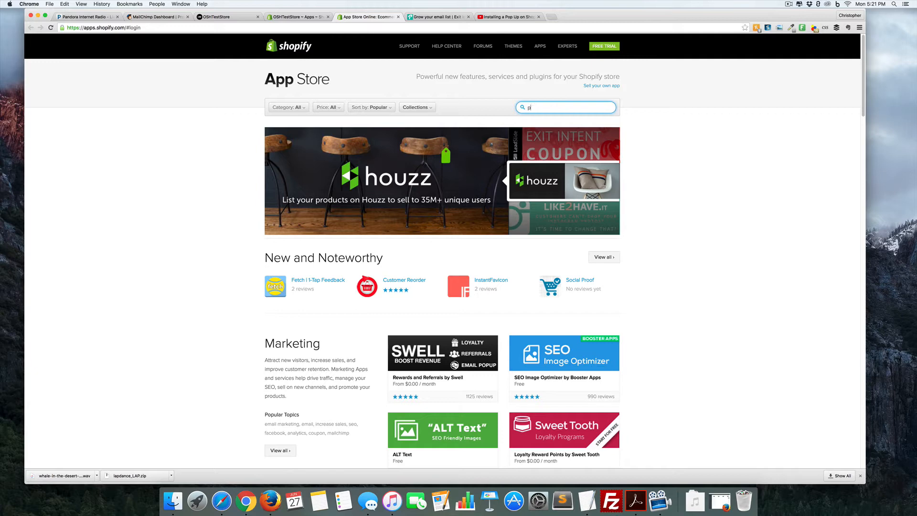
pyautogui.write('rivy')
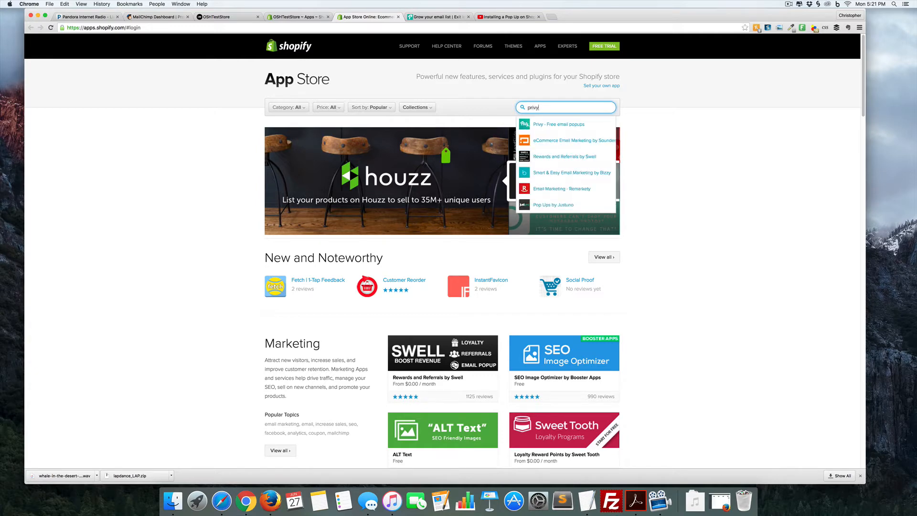
# Step: Open the Privy - Free email popups listing, get the app and log in with the store's address
pyautogui.click(556, 123)
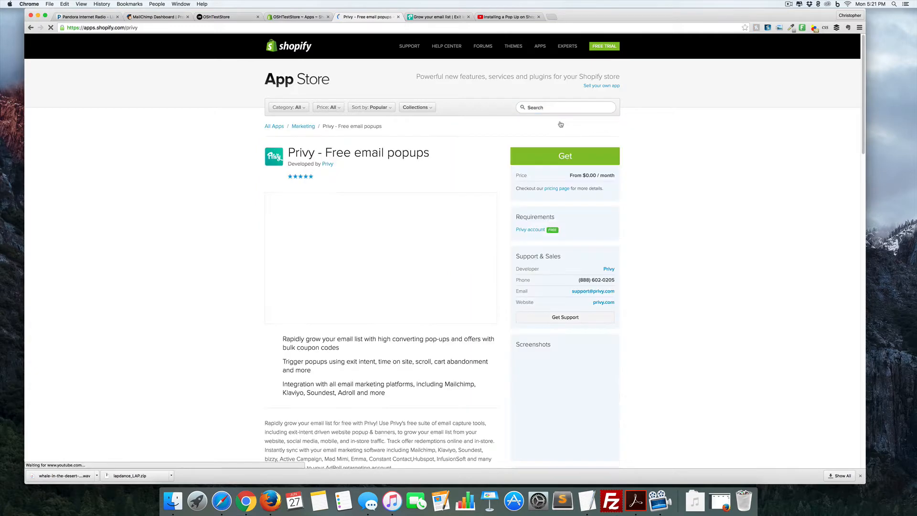
pyautogui.click(563, 155)
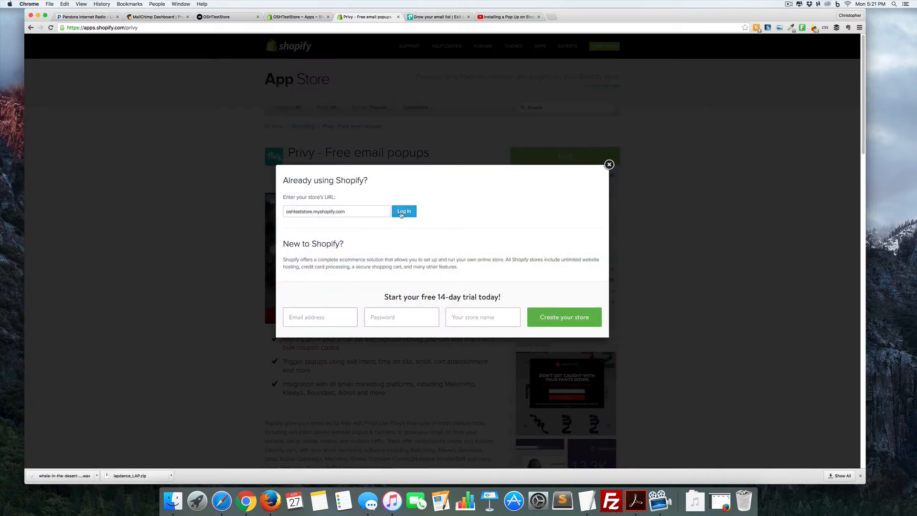
pyautogui.click(403, 211)
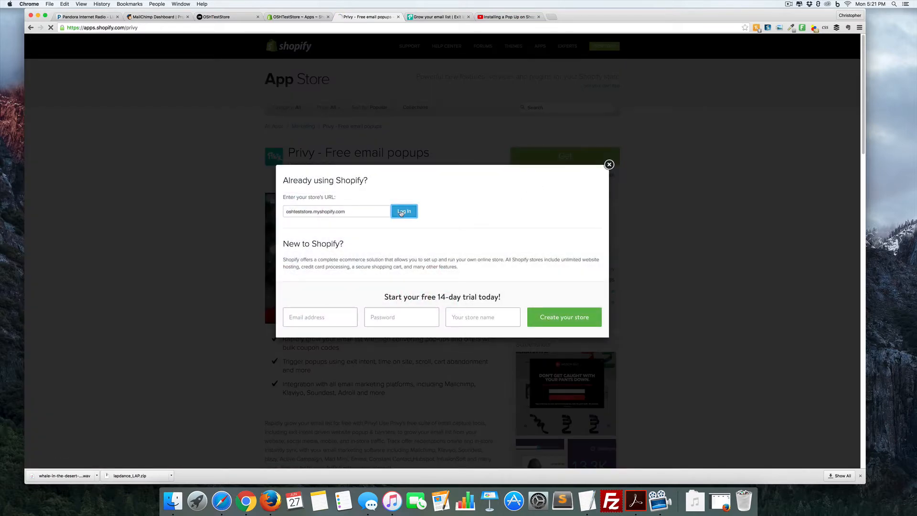
pyautogui.click(403, 211)
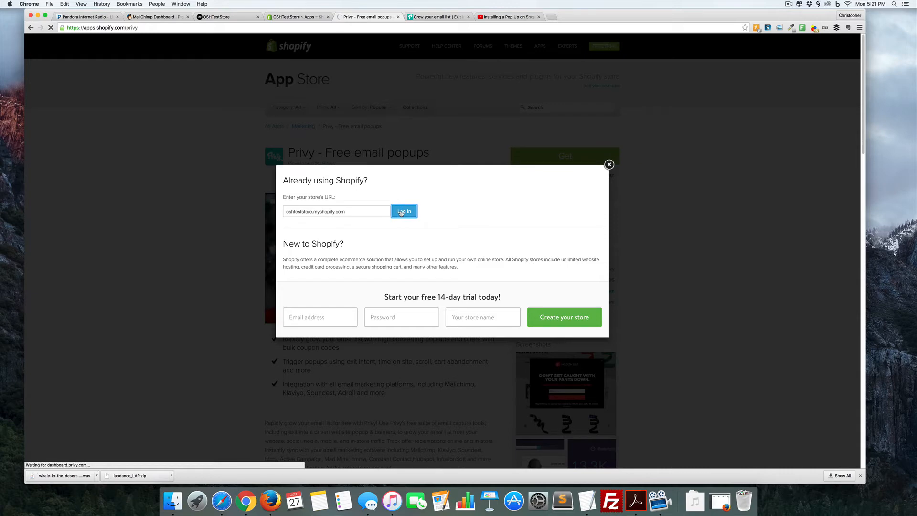
pyautogui.click(402, 211)
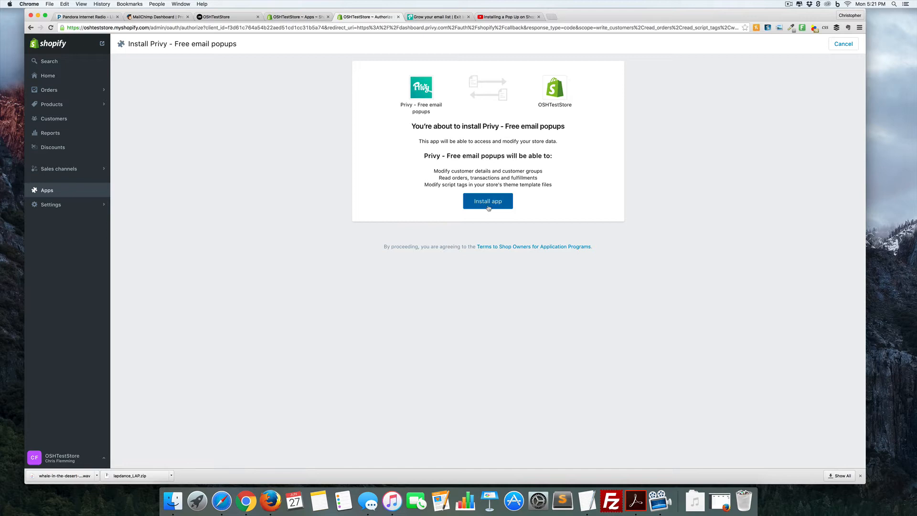
# Step: Install the Privy app on OSHTestStore and land on its campaigns dashboard
pyautogui.click(487, 201)
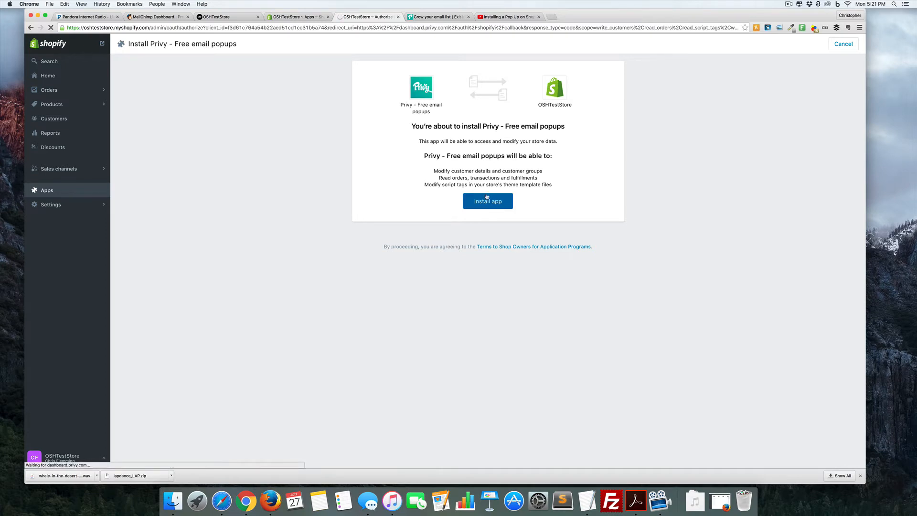
pyautogui.click(487, 201)
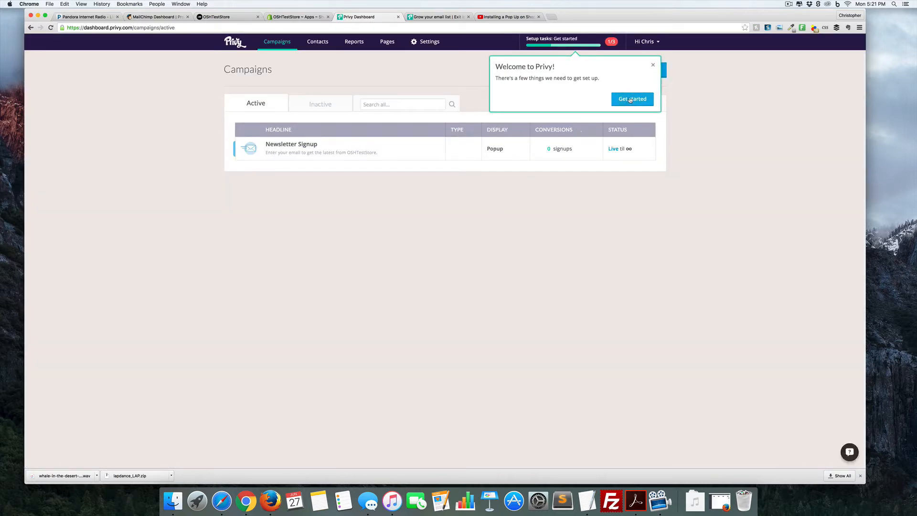
# Step: Start Privy's setup tasks and open the Newsletter Signup campaign for editing
pyautogui.click(631, 98)
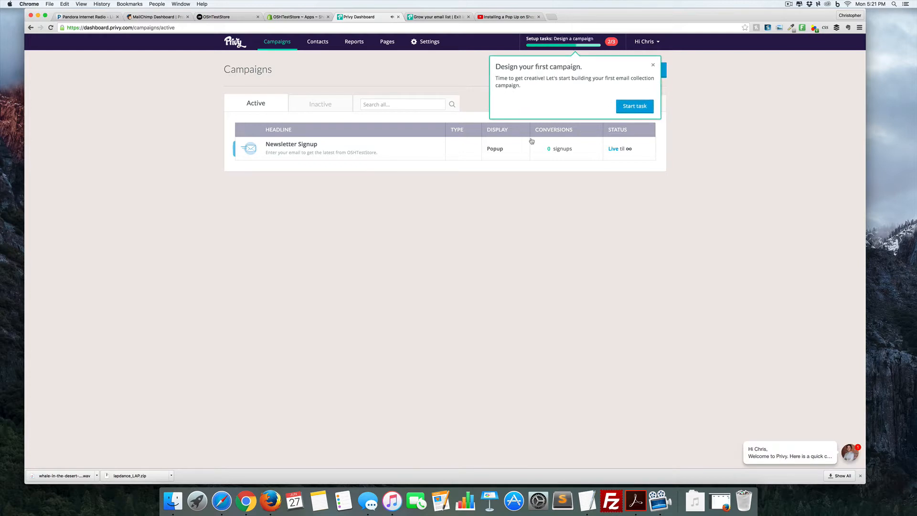
pyautogui.click(291, 148)
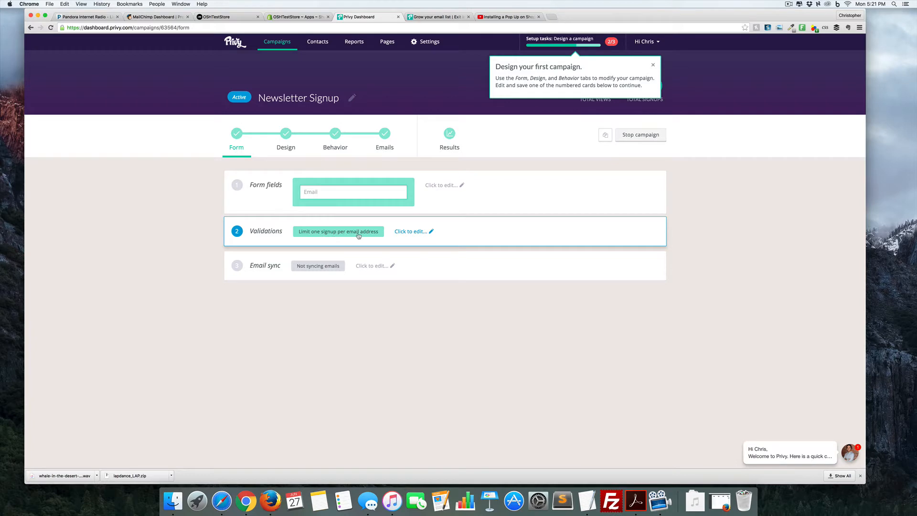
pyautogui.click(317, 264)
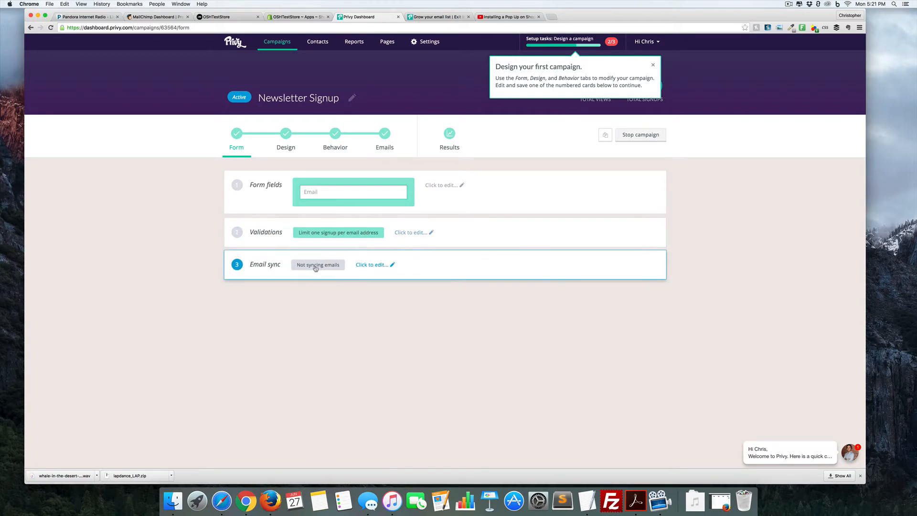
# Step: Set the campaign's email sync to the Shopify store account's Customers list and save
pyautogui.click(371, 265)
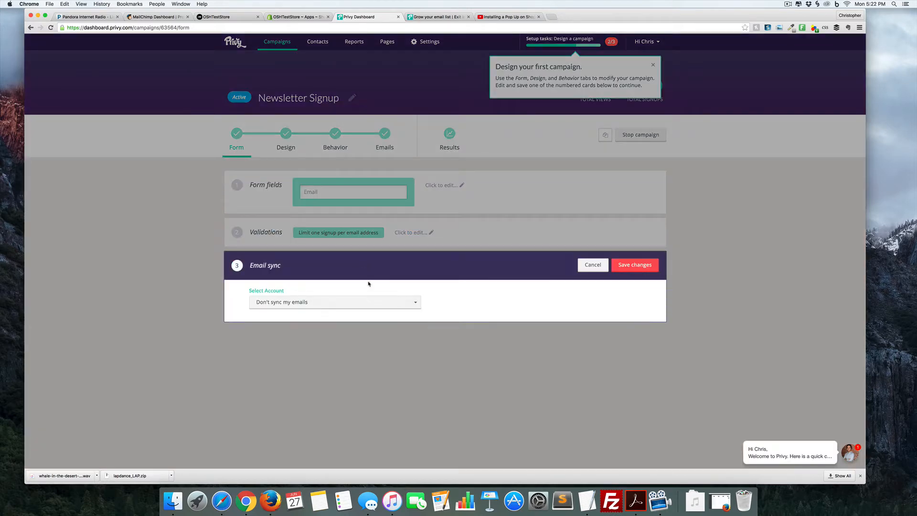
pyautogui.click(335, 302)
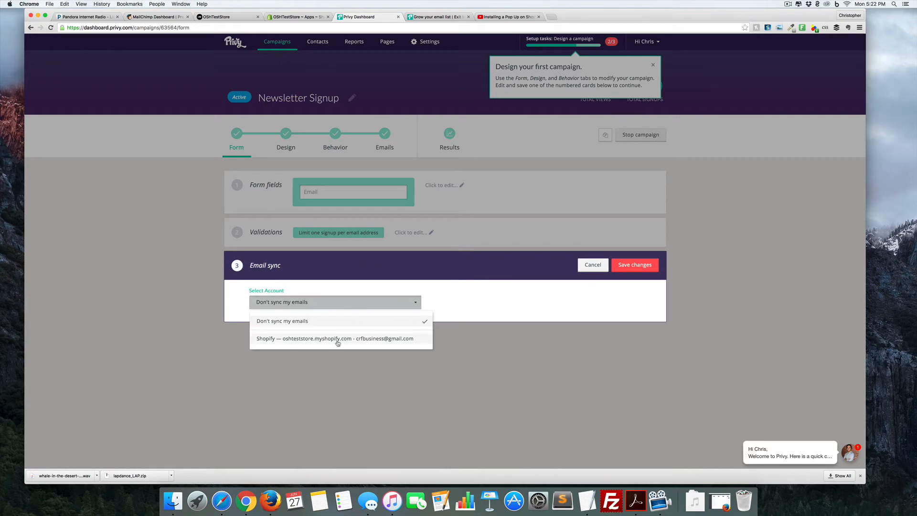
pyautogui.click(333, 338)
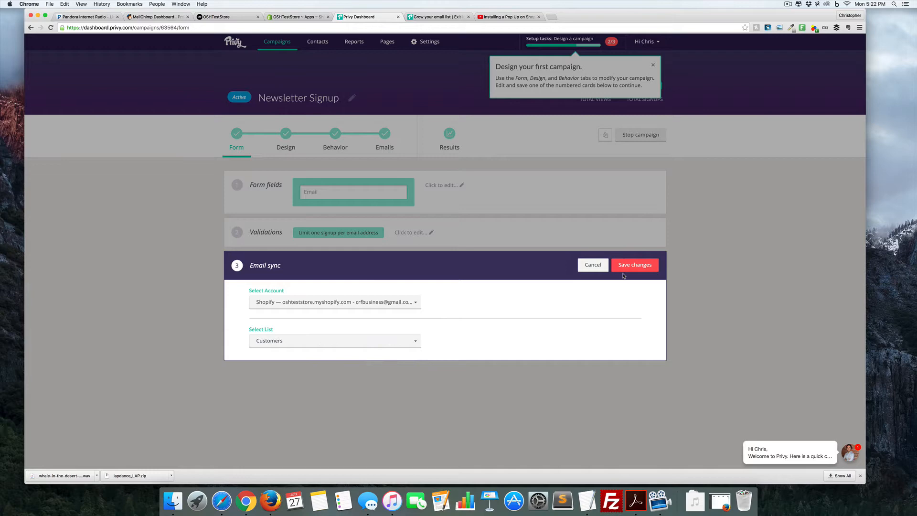
pyautogui.click(634, 264)
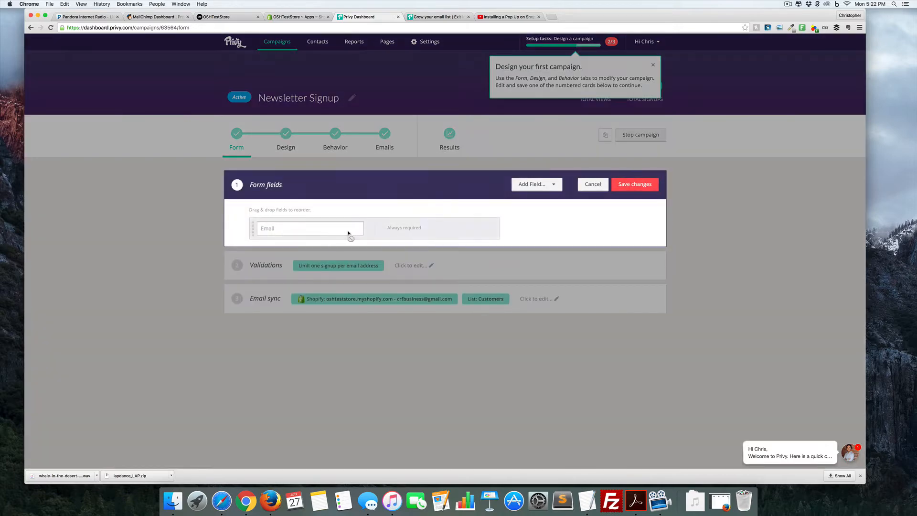
# Step: Add First Name and Last Name fields to the Newsletter Signup form
pyautogui.click(535, 183)
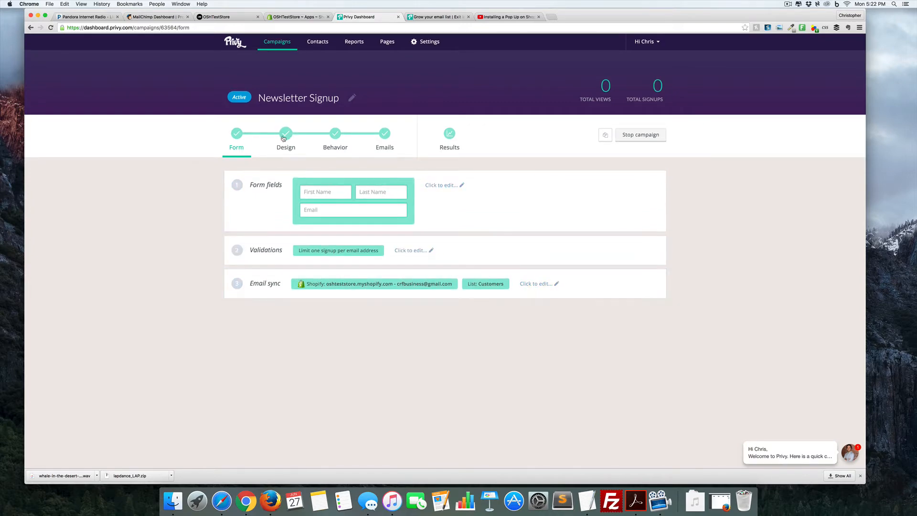
# Step: From the campaign's Design step, open the Thank You Page Design editor
pyautogui.click(286, 140)
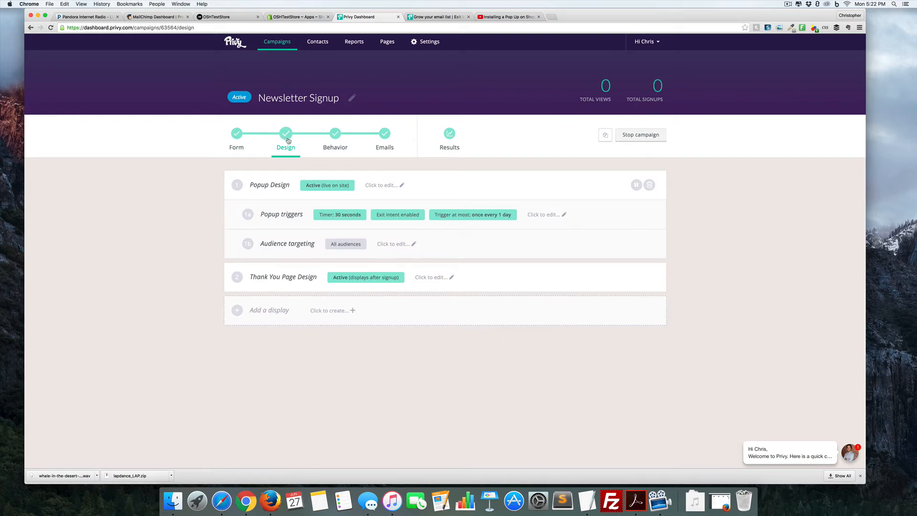
pyautogui.moveTo(292, 148)
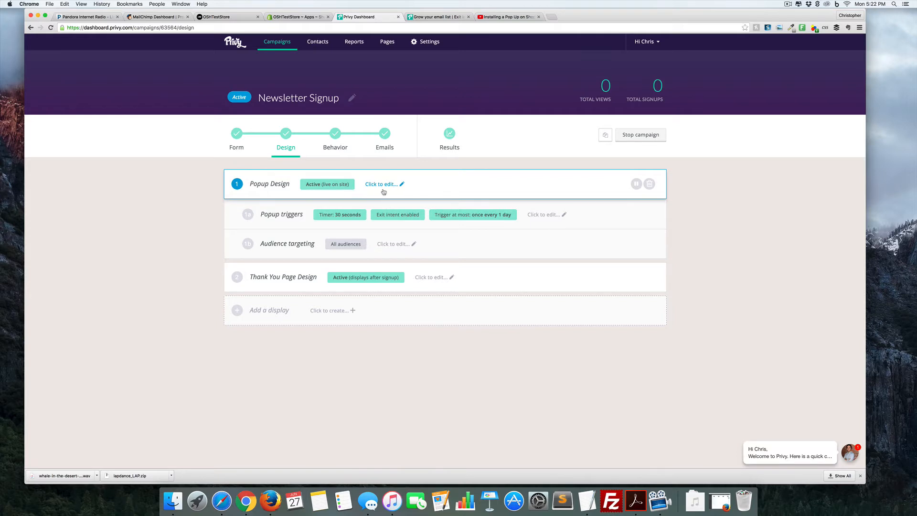
pyautogui.click(397, 213)
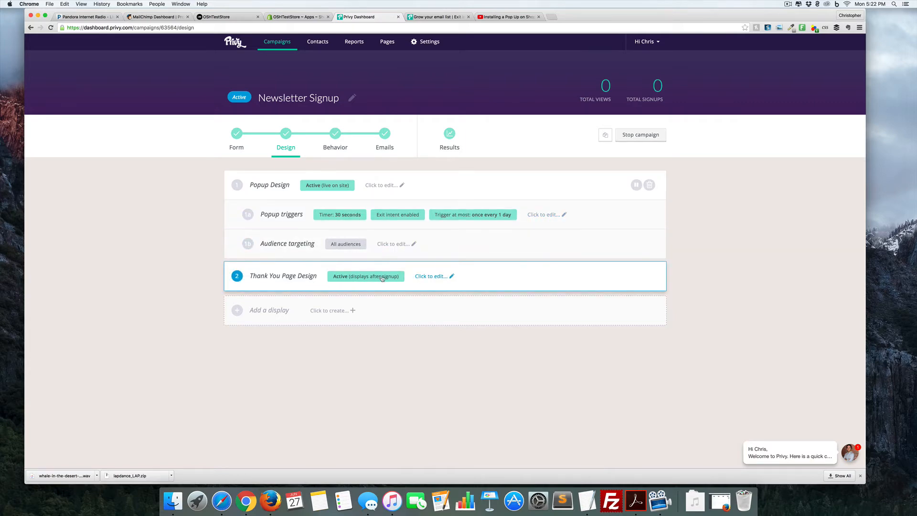
pyautogui.click(432, 275)
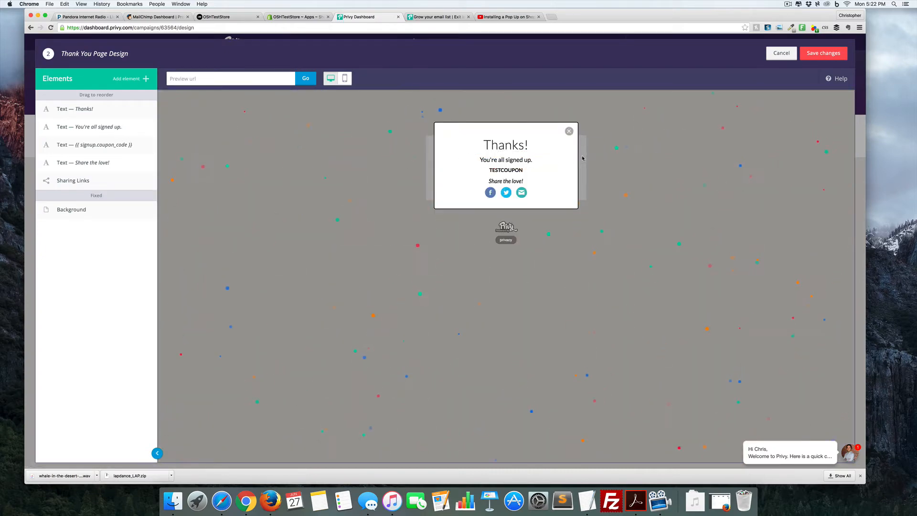
# Step: Give the thank-you popup a pink background, toggling the confetti animation off and back on
pyautogui.click(504, 144)
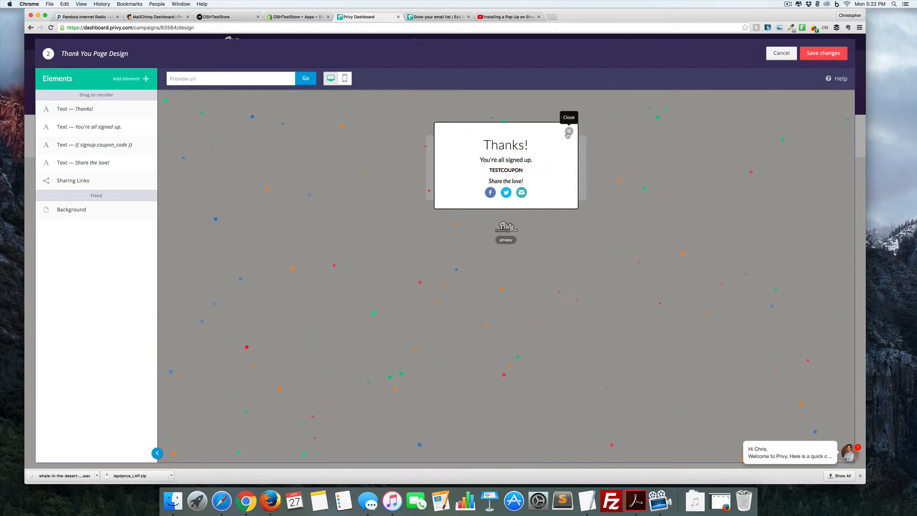
pyautogui.click(506, 145)
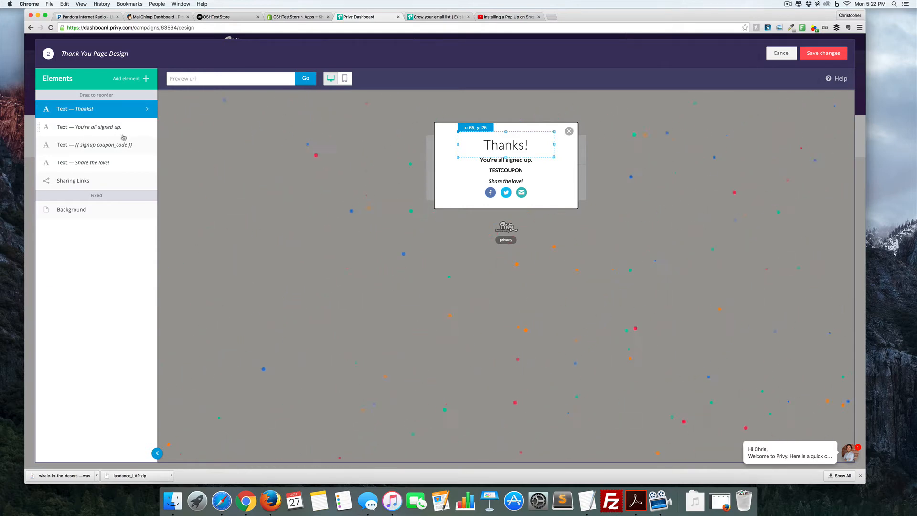
pyautogui.click(71, 209)
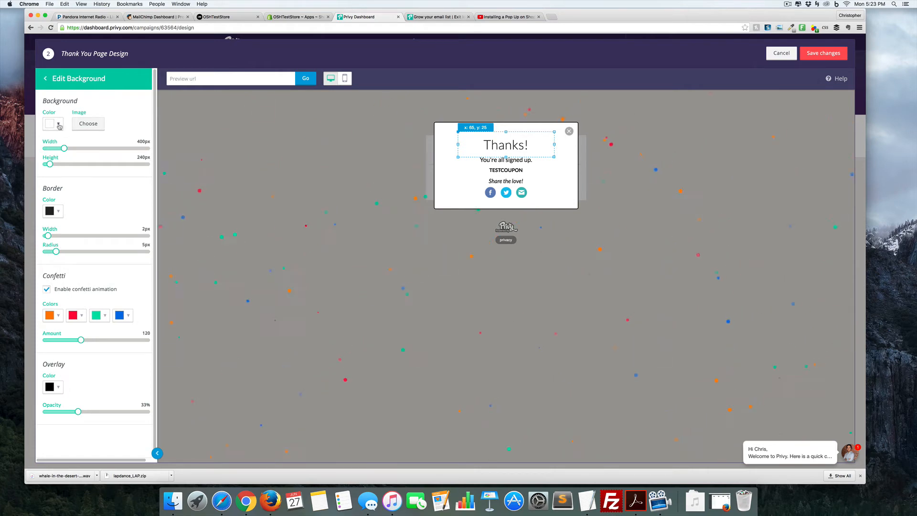
pyautogui.click(50, 123)
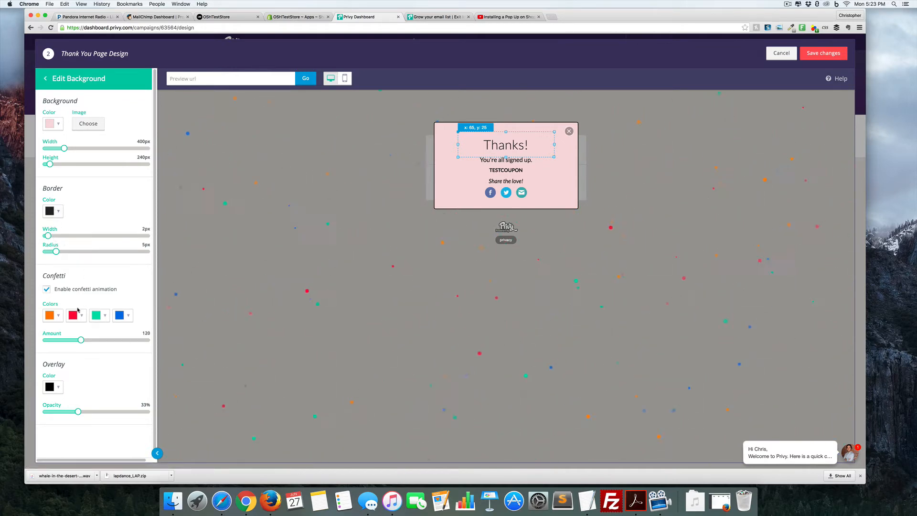
pyautogui.click(47, 288)
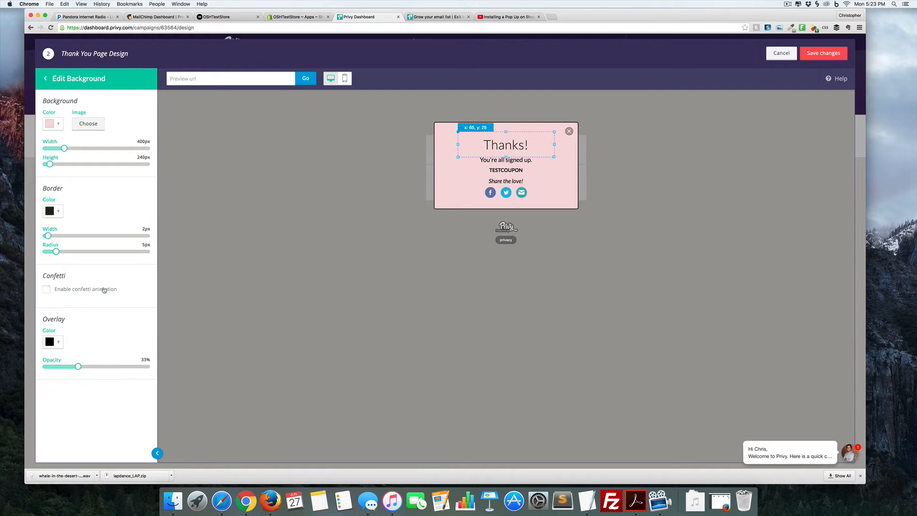
pyautogui.click(47, 287)
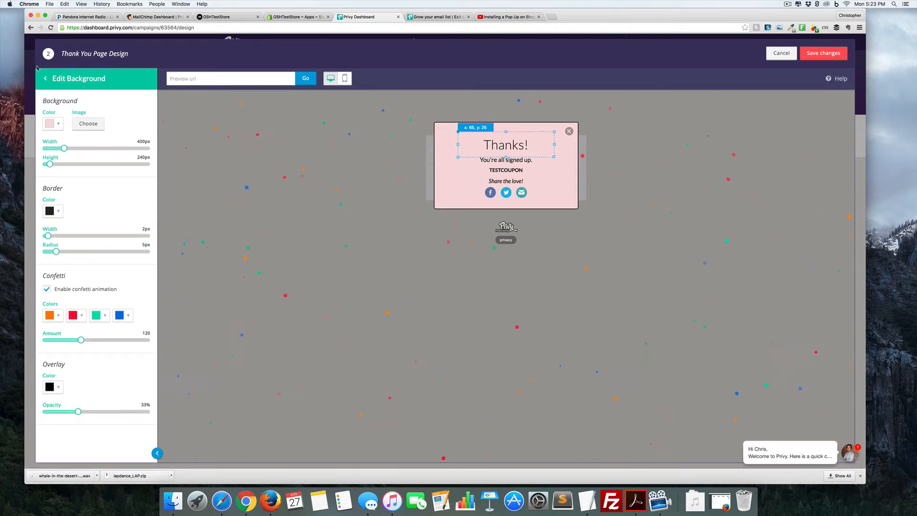
pyautogui.click(45, 78)
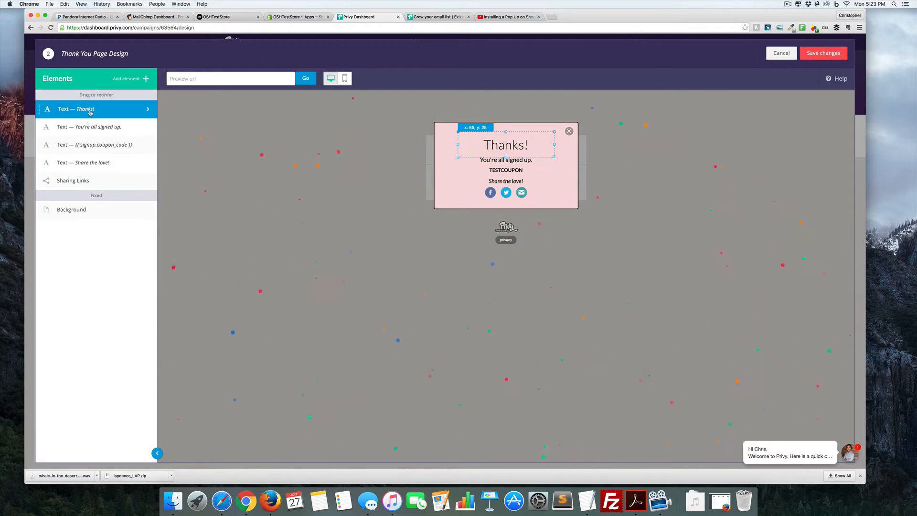
# Step: Set the Thanks! heading to Normal font weight with 3.5px letter spacing
pyautogui.click(75, 108)
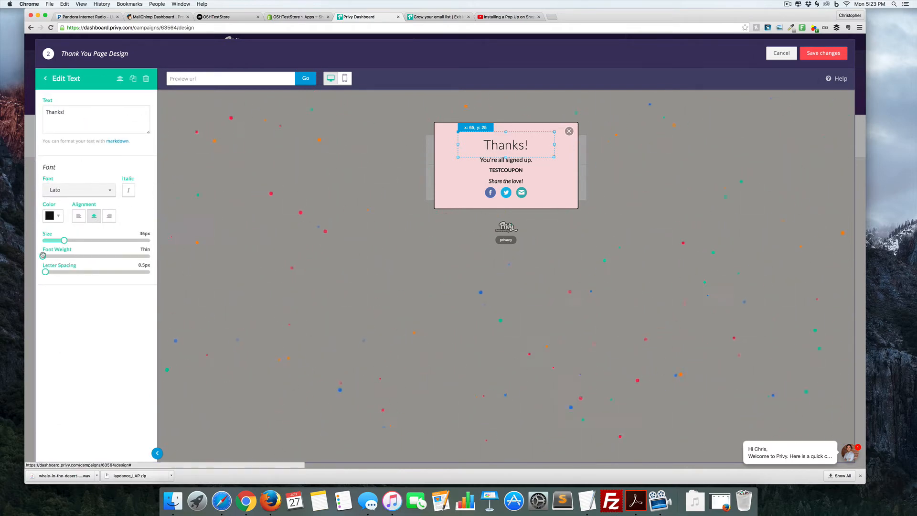
pyautogui.moveTo(44, 256); pyautogui.dragTo(71, 256)
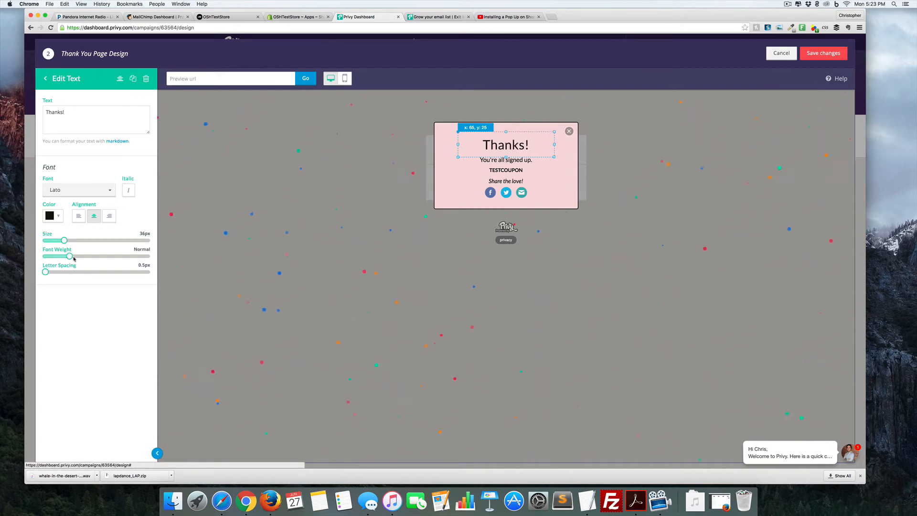
pyautogui.moveTo(45, 271); pyautogui.dragTo(60, 271)
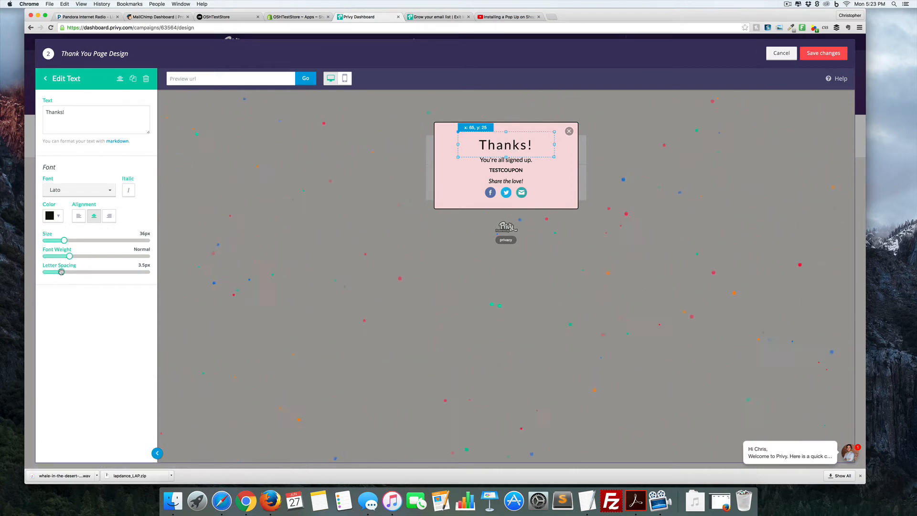
pyautogui.click(46, 78)
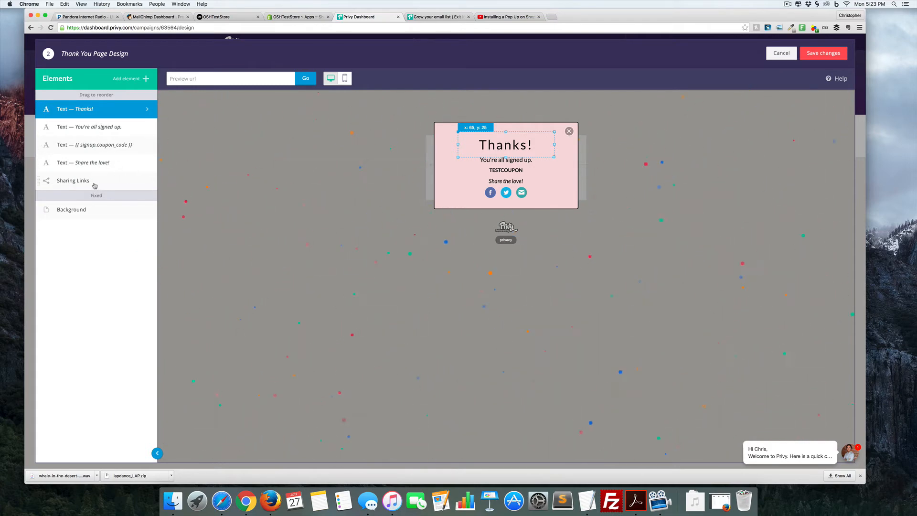
pyautogui.click(75, 181)
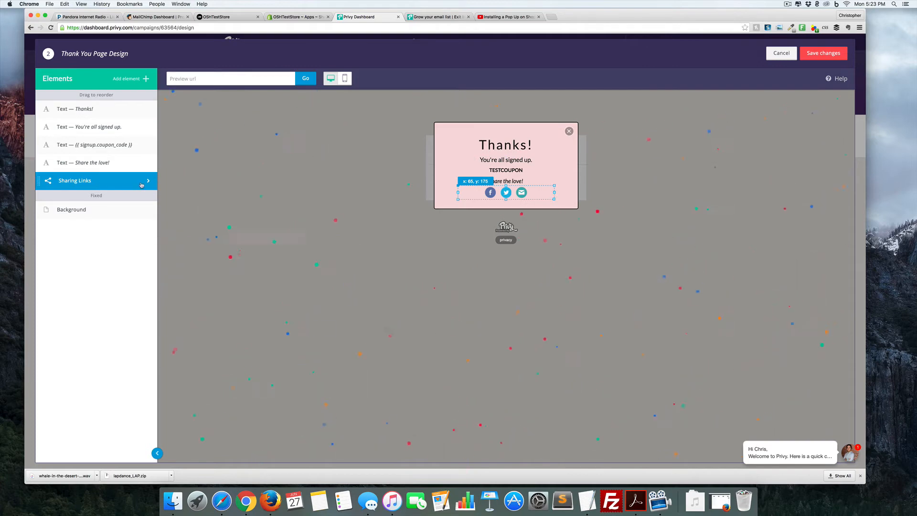
pyautogui.click(75, 180)
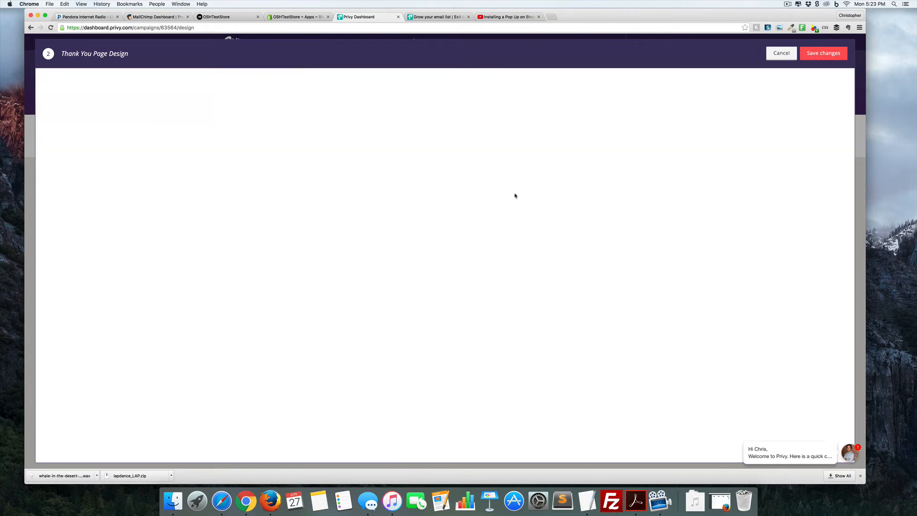
# Step: Close the design editor and open the Behavior step's Online redemption coupon options
pyautogui.click(781, 54)
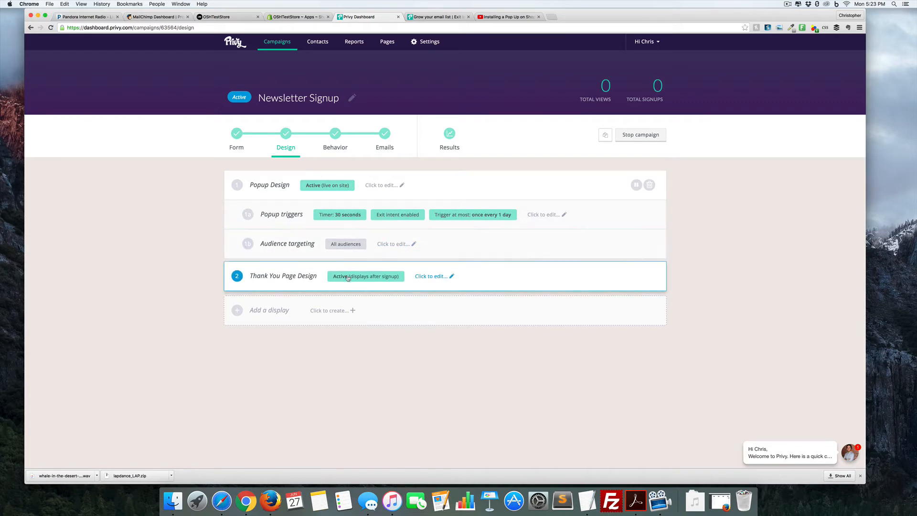
pyautogui.click(335, 137)
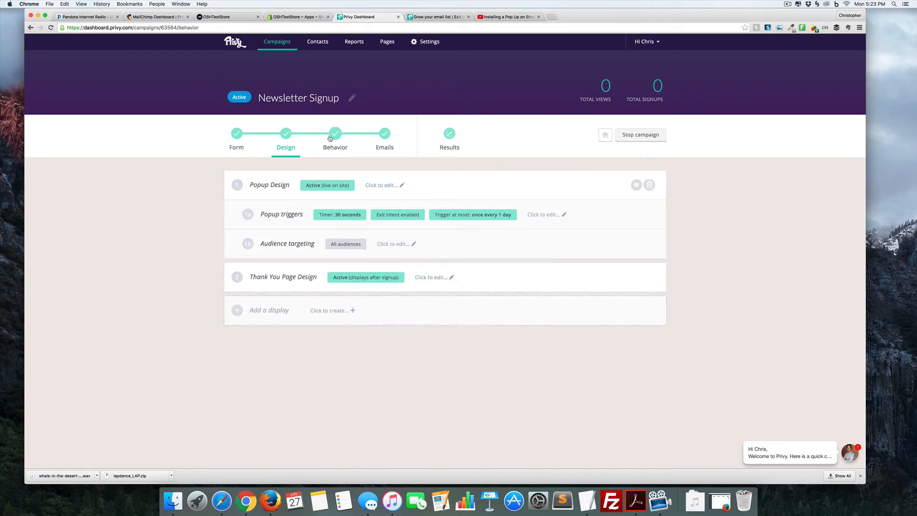
pyautogui.click(335, 139)
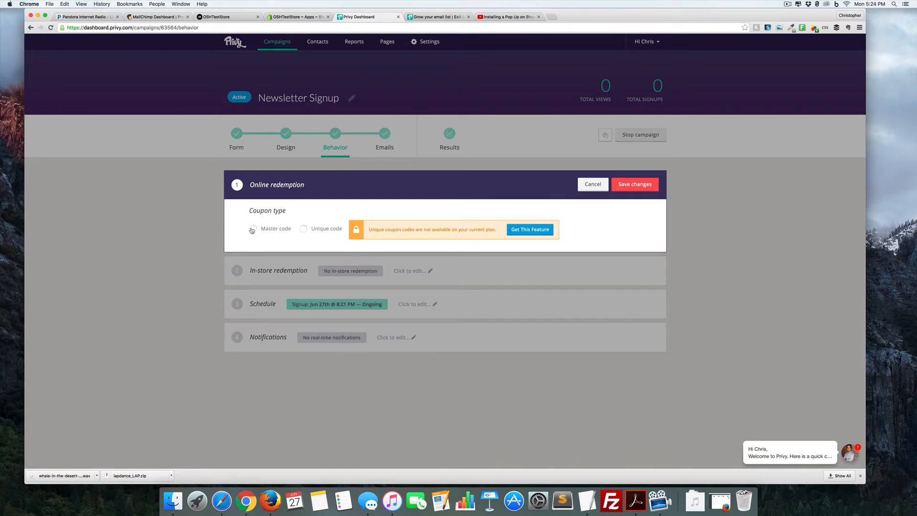
# Step: Choose Master code with coupon TestCoupon1 and save the redemption setting
pyautogui.click(253, 228)
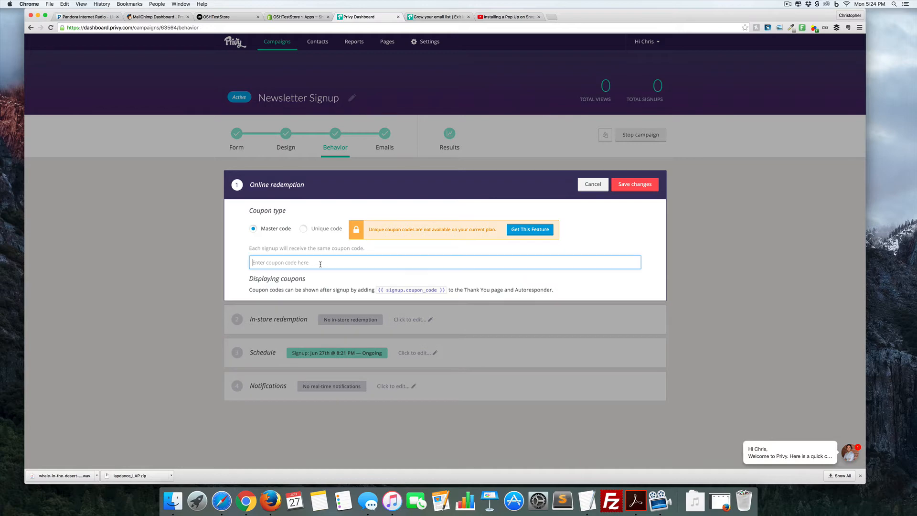
pyautogui.write('1')
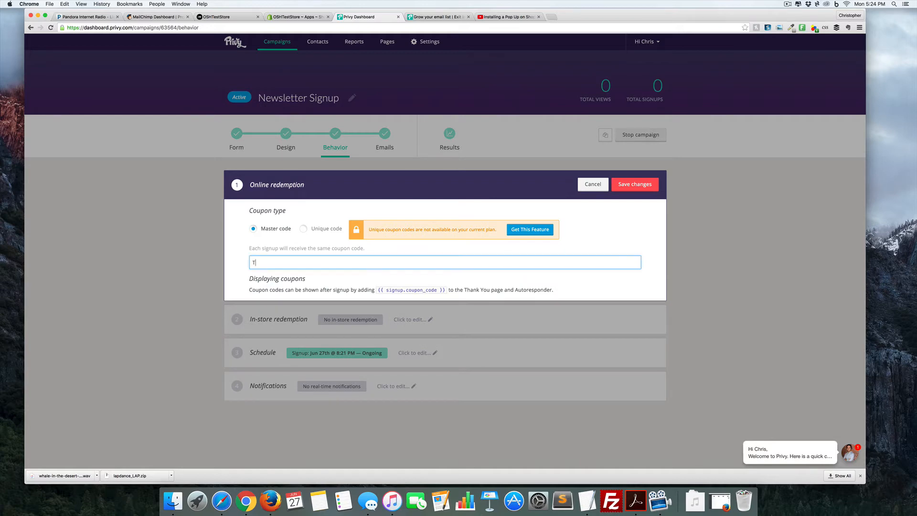
pyautogui.write('TestCoupon1')
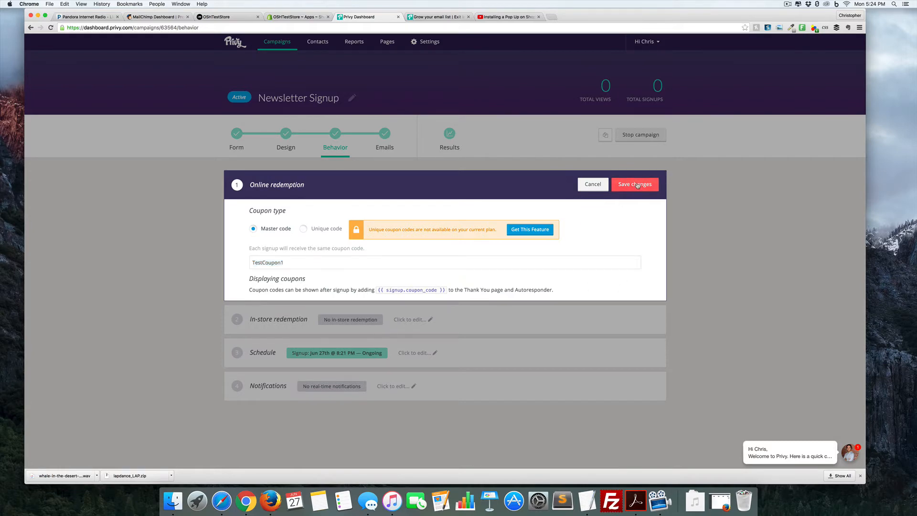
pyautogui.click(634, 184)
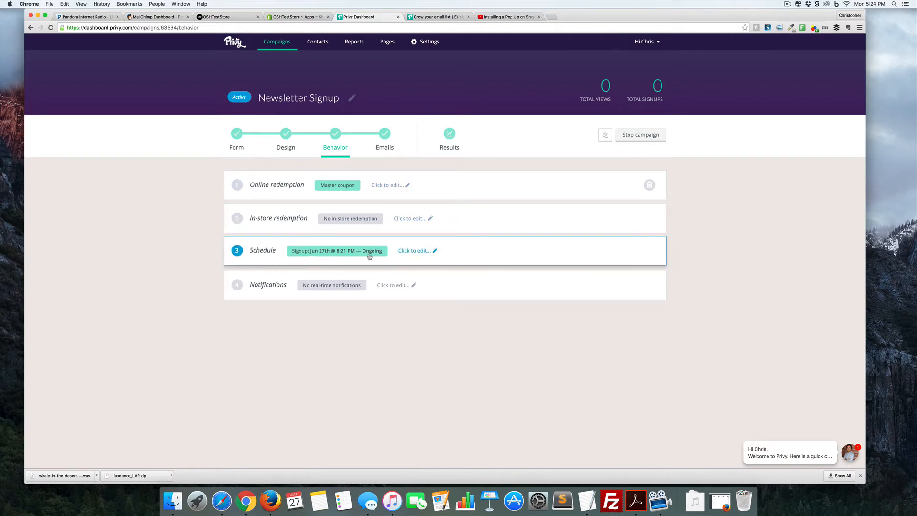
pyautogui.click(415, 250)
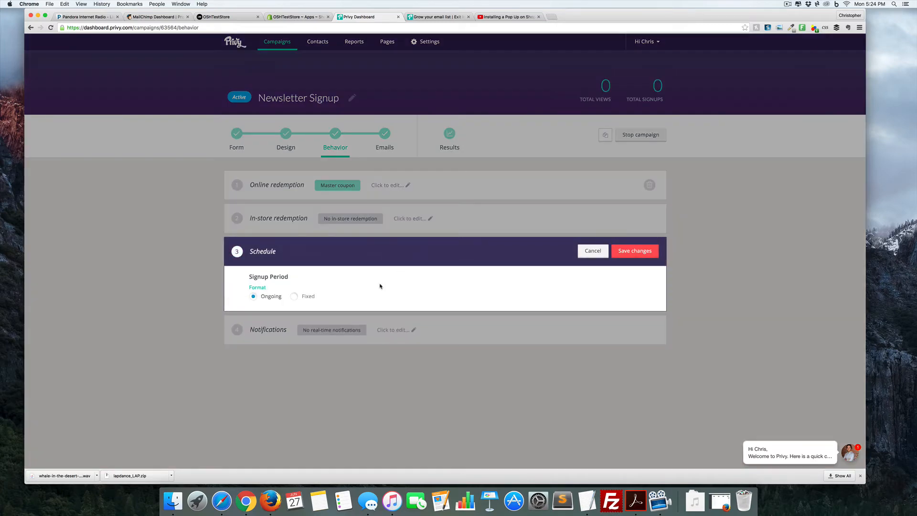
pyautogui.click(295, 296)
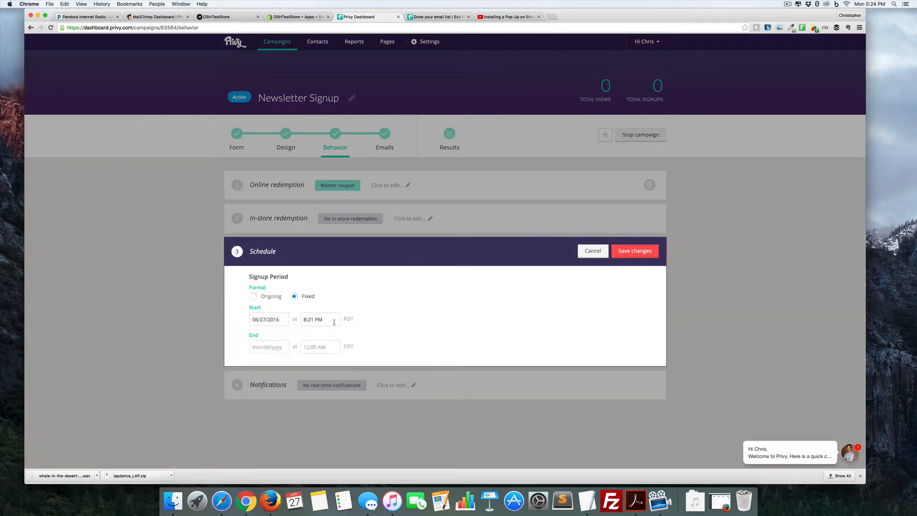
pyautogui.click(252, 296)
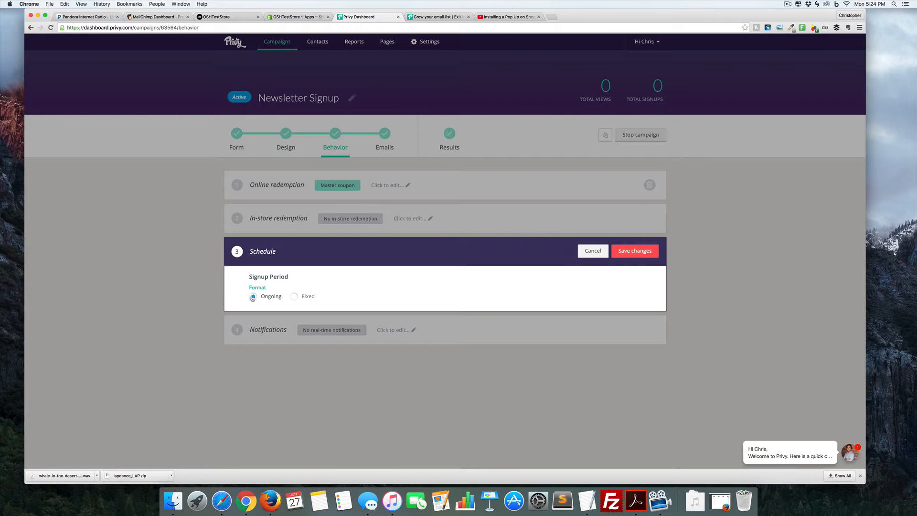
pyautogui.click(252, 296)
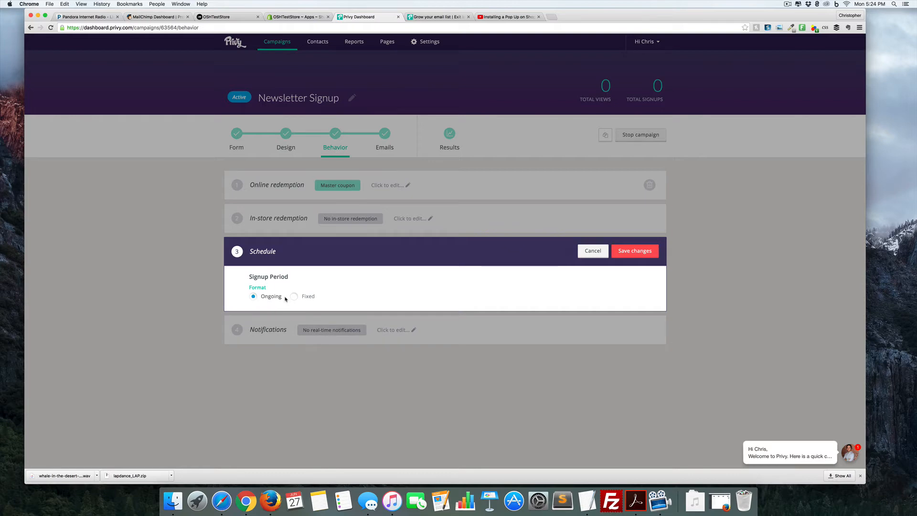
pyautogui.click(634, 250)
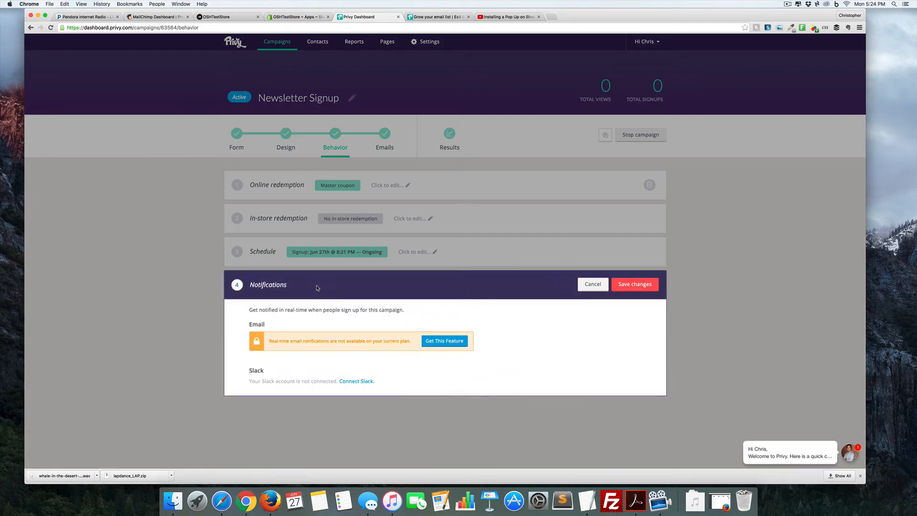
pyautogui.click(592, 284)
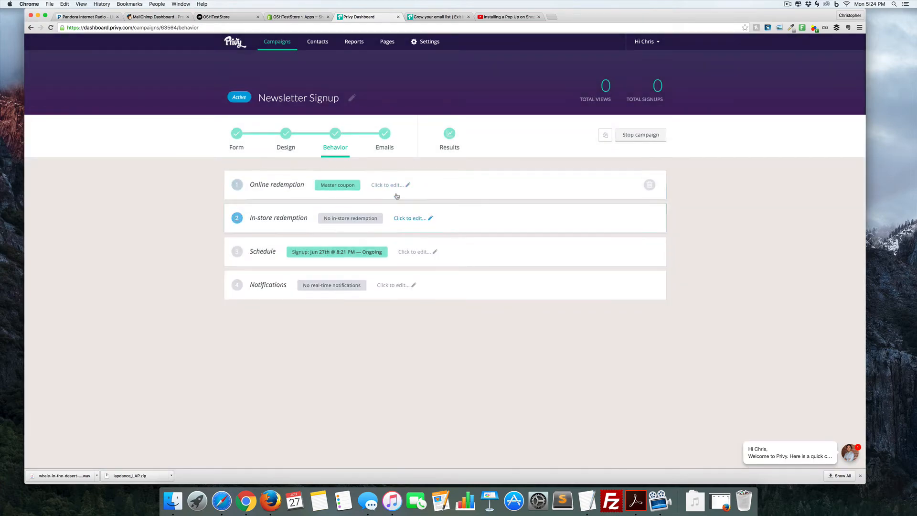
pyautogui.click(384, 140)
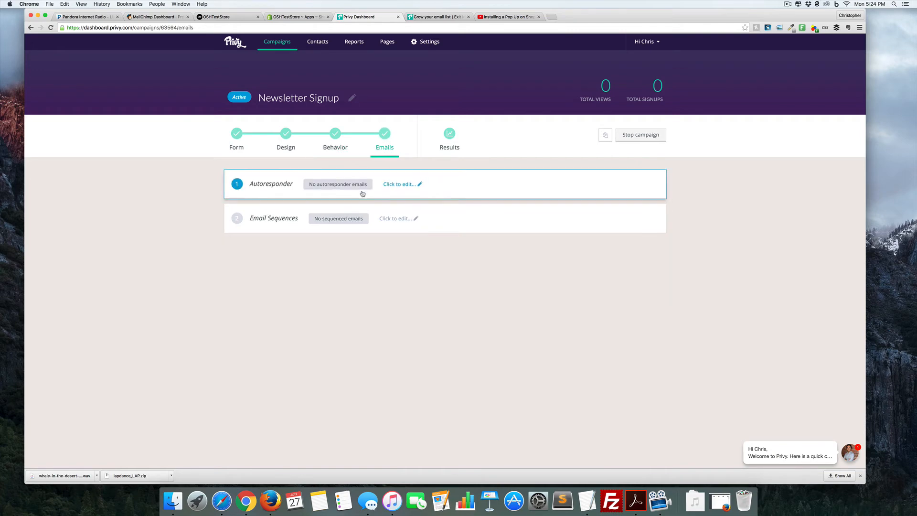
pyautogui.click(399, 184)
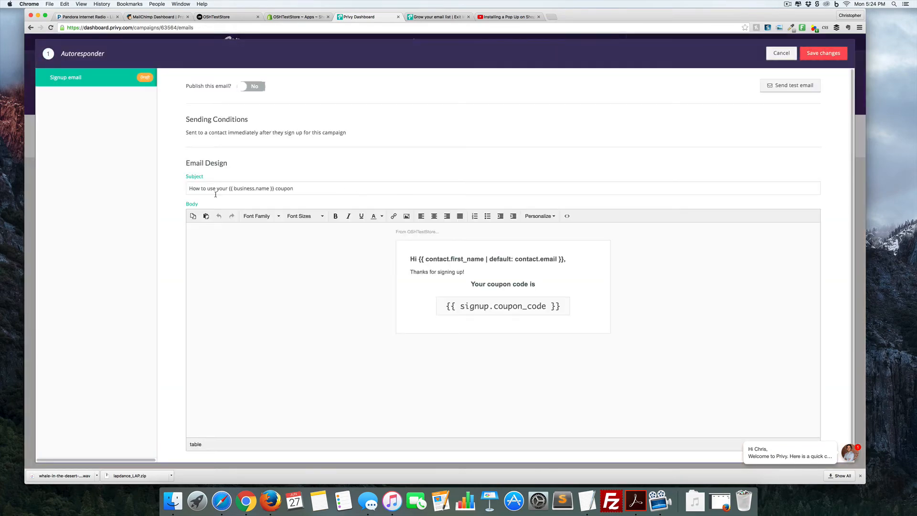
pyautogui.moveTo(70, 67)
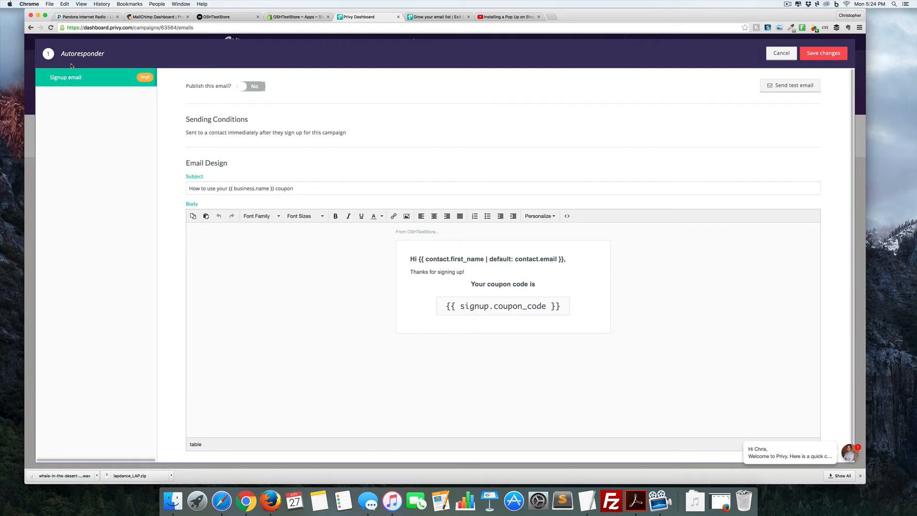
pyautogui.click(780, 53)
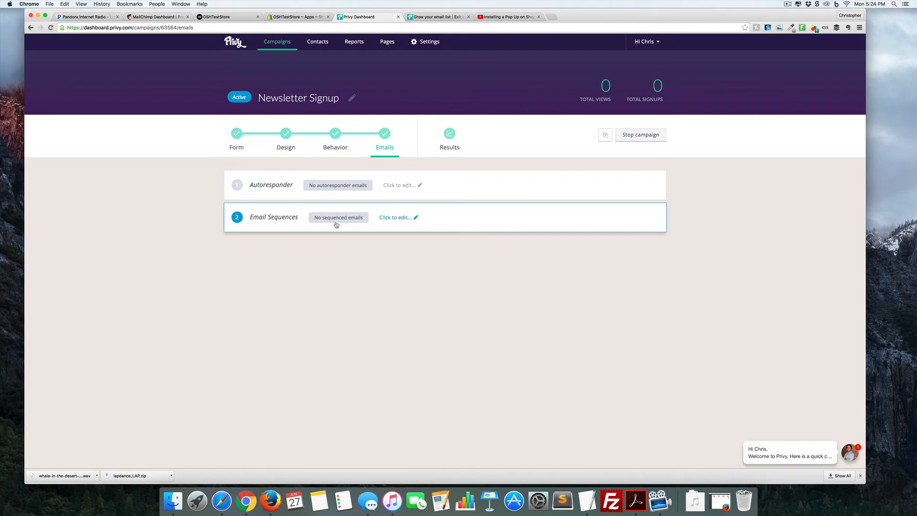
pyautogui.moveTo(385, 229)
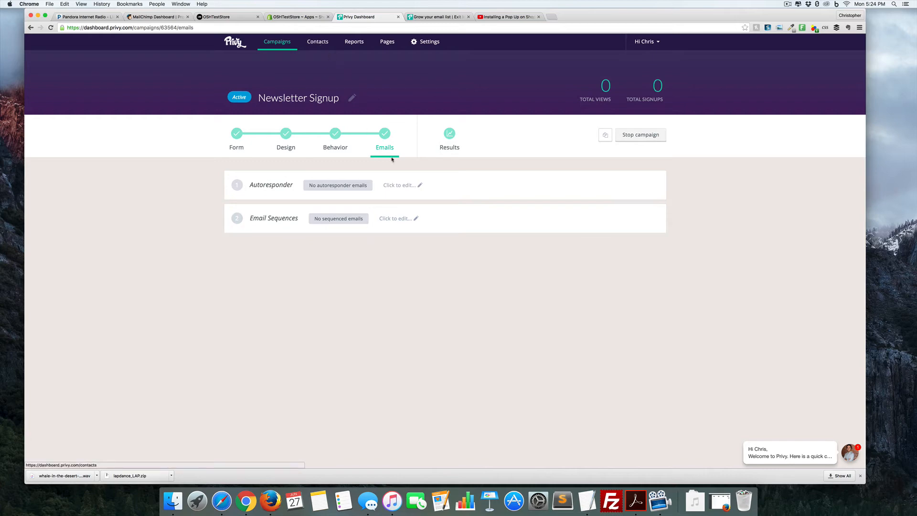
pyautogui.click(448, 133)
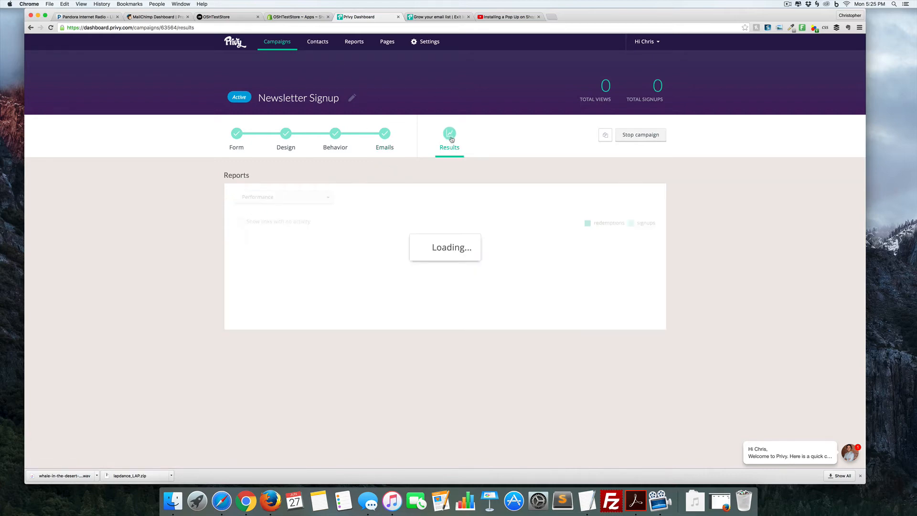
pyautogui.click(384, 134)
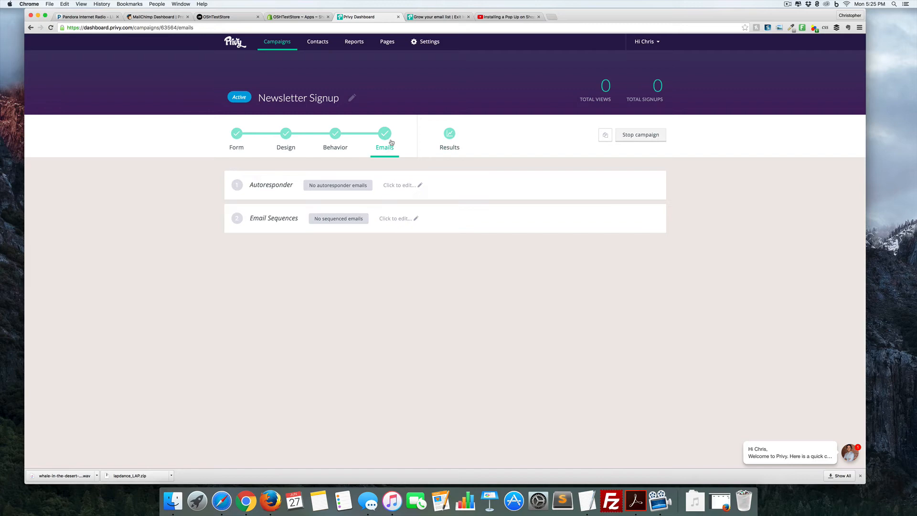
pyautogui.moveTo(429, 41)
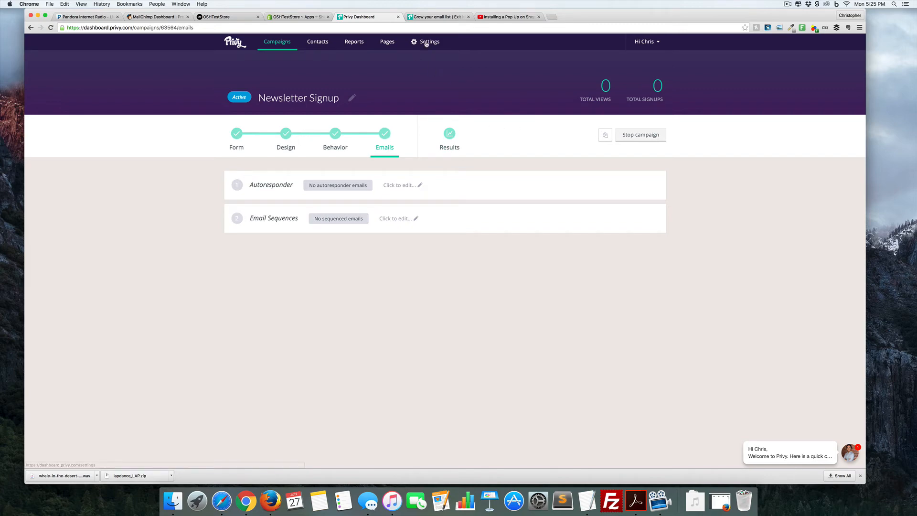
# Step: Link a MailChimp account under Settings > Linked Accounts, then return to Campaigns
pyautogui.click(429, 41)
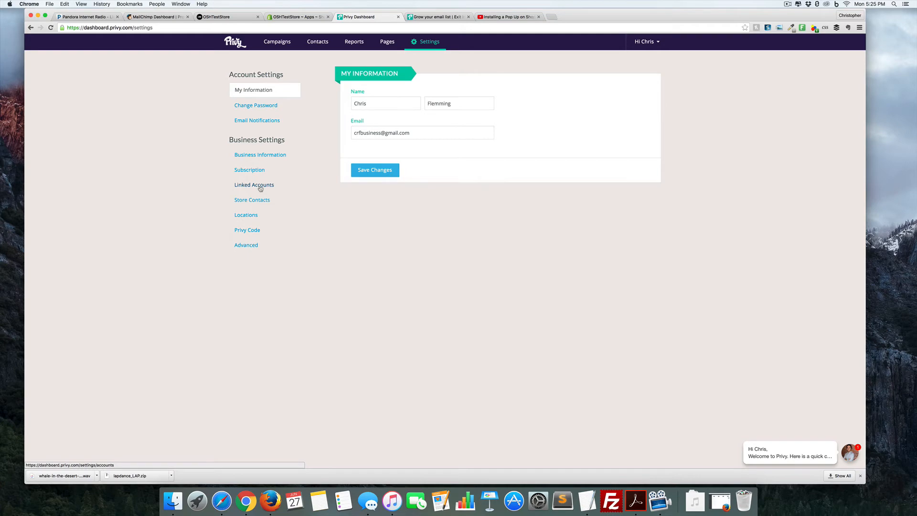
pyautogui.click(254, 185)
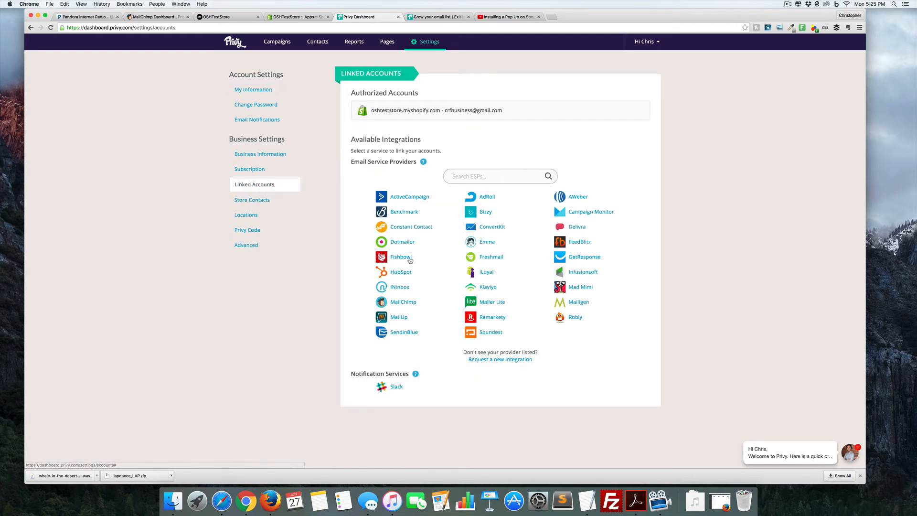
pyautogui.moveTo(501, 259)
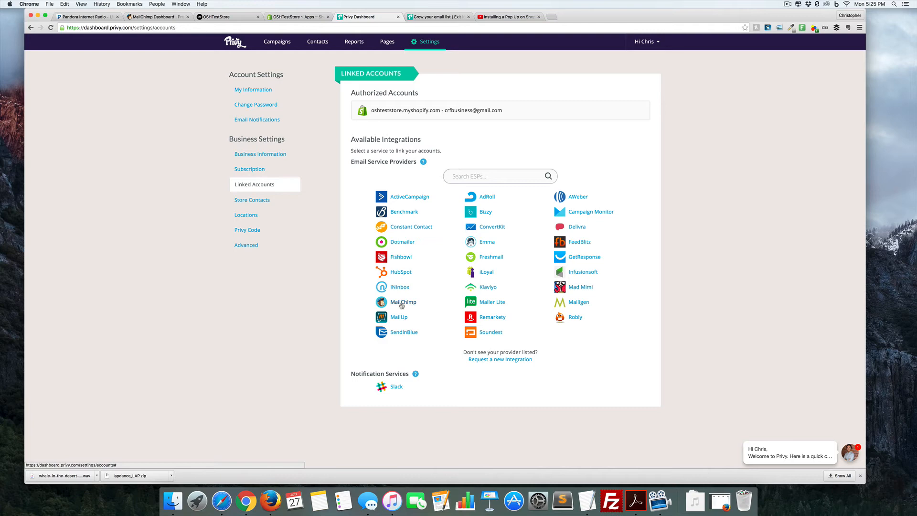
pyautogui.click(403, 301)
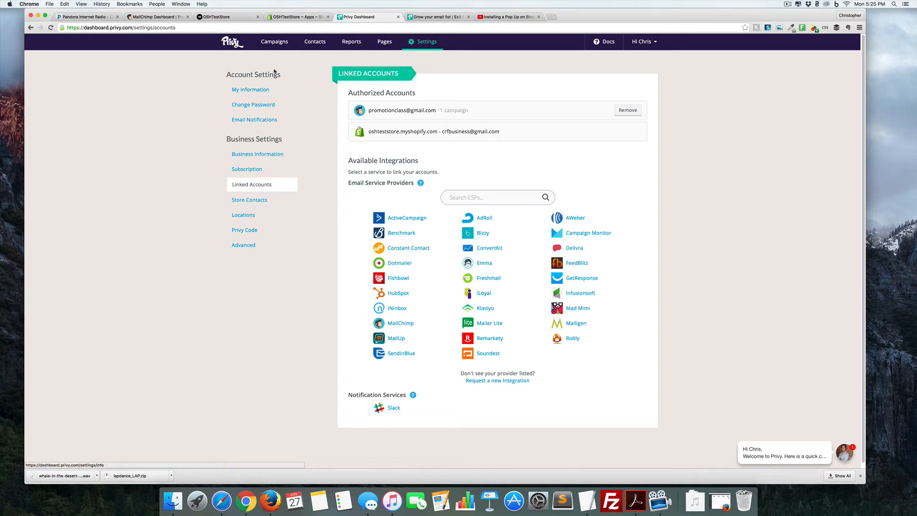
pyautogui.click(277, 41)
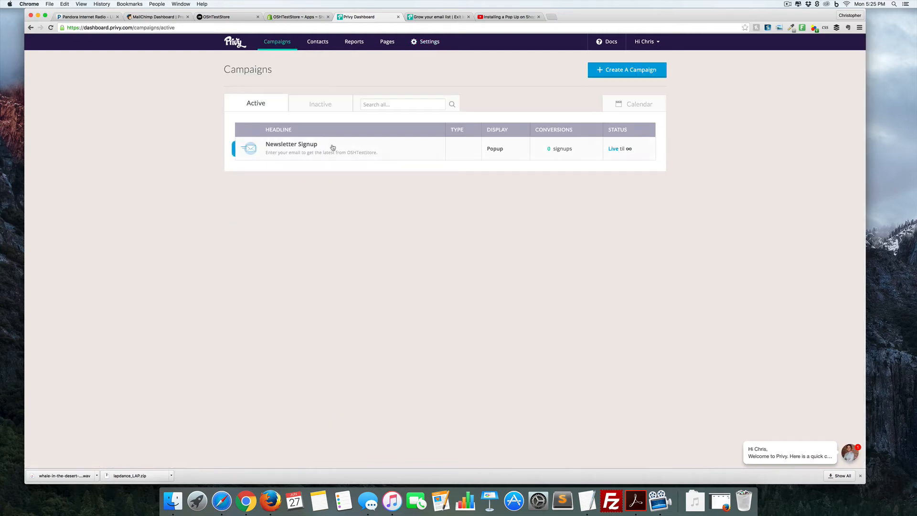
# Step: View the Newsletter Signup campaign's Emails step, then go to the OSHTestStore storefront tab
pyautogui.click(291, 148)
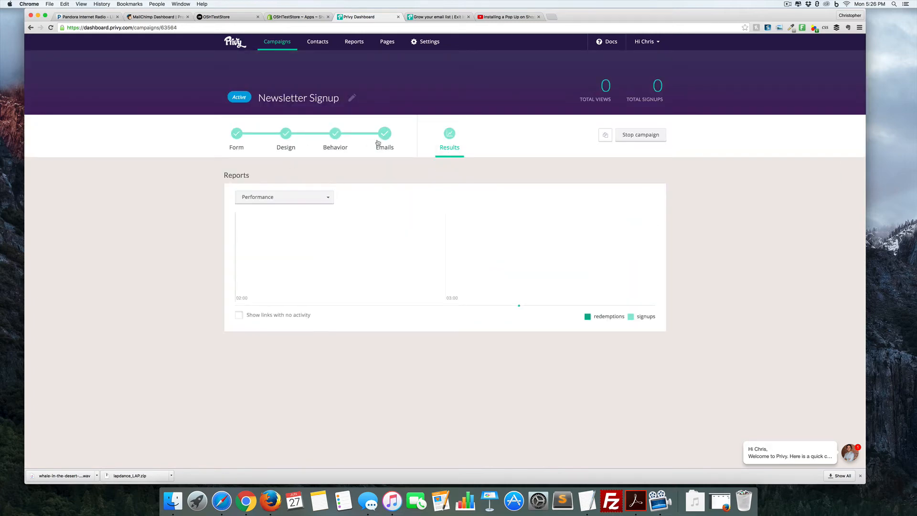
pyautogui.click(383, 138)
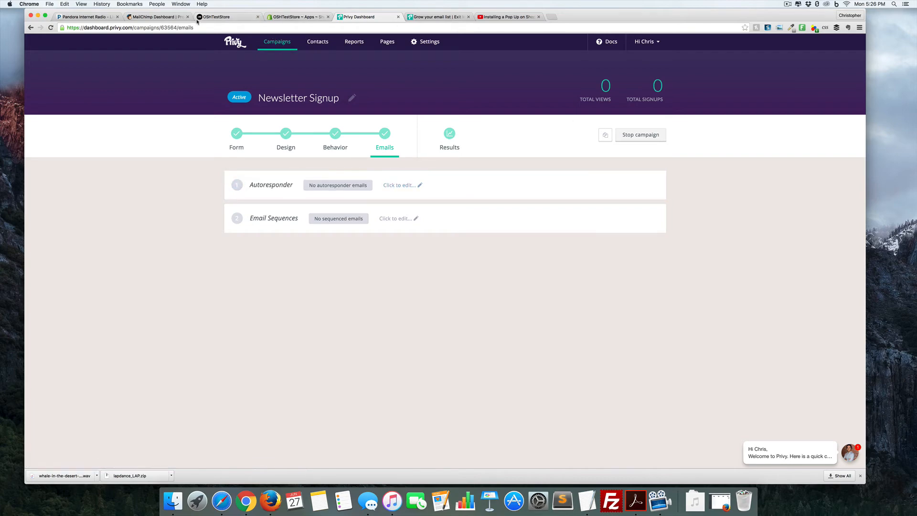
pyautogui.click(225, 17)
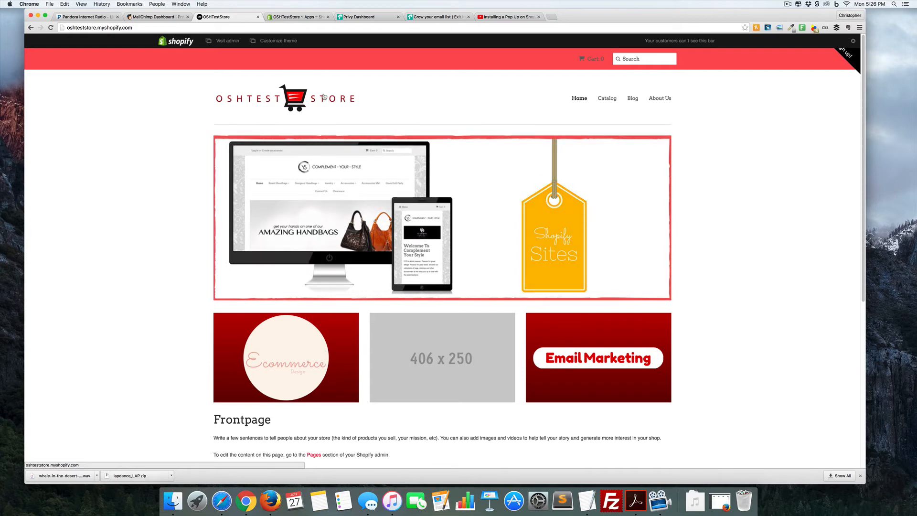
pyautogui.moveTo(354, 72)
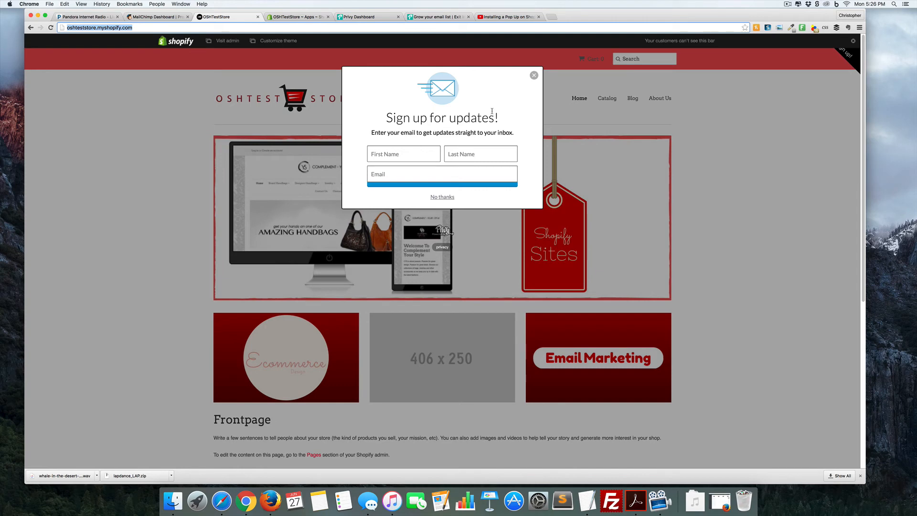
pyautogui.moveTo(504, 109)
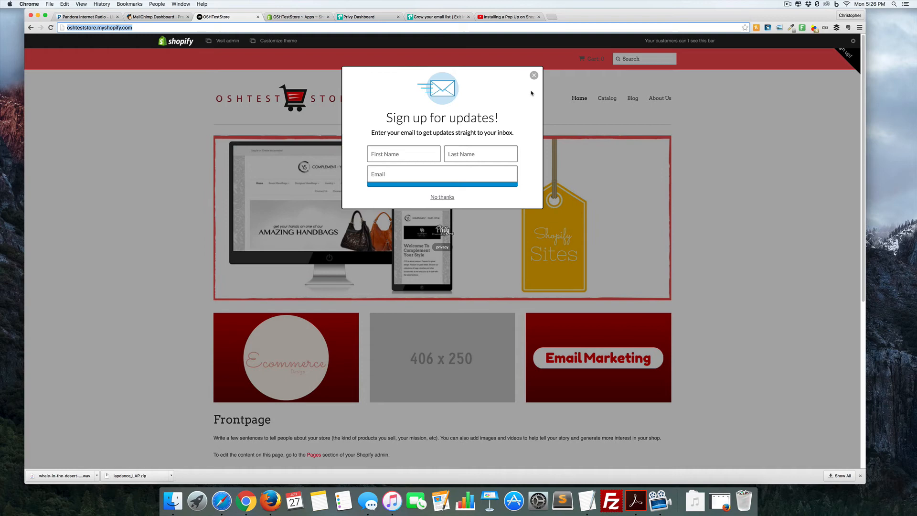
pyautogui.moveTo(532, 75)
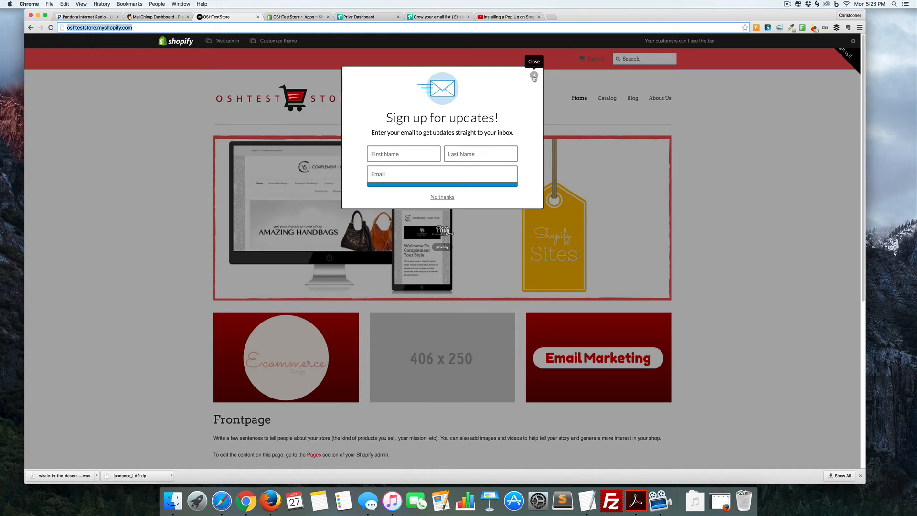
# Step: Dismiss the 'Sign up for updates' popup on the store and return to Privy's Campaigns list
pyautogui.click(532, 77)
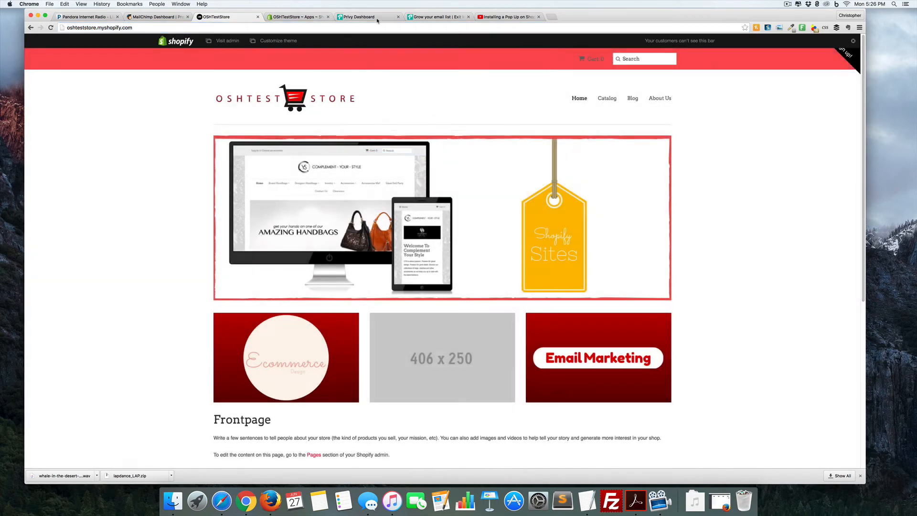
pyautogui.click(360, 16)
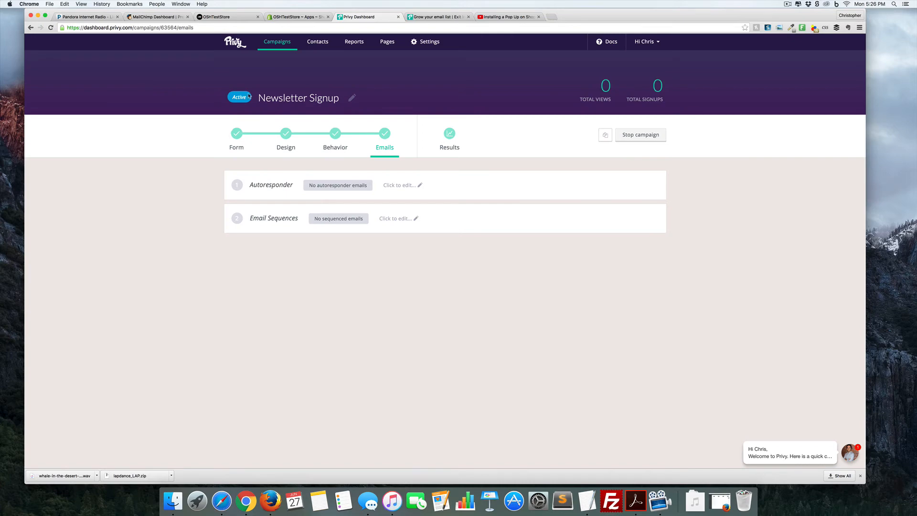
pyautogui.click(277, 41)
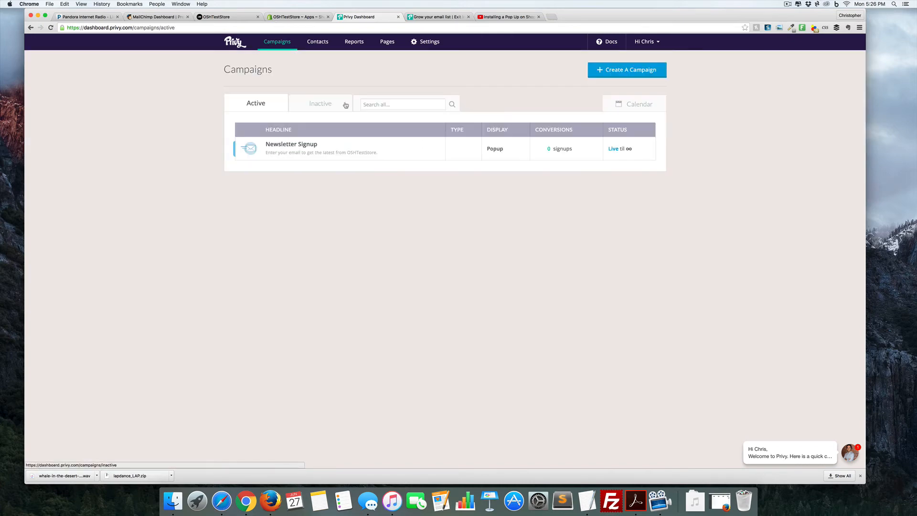
# Step: Create a new campaign with the title 'Slide Up'
pyautogui.click(627, 69)
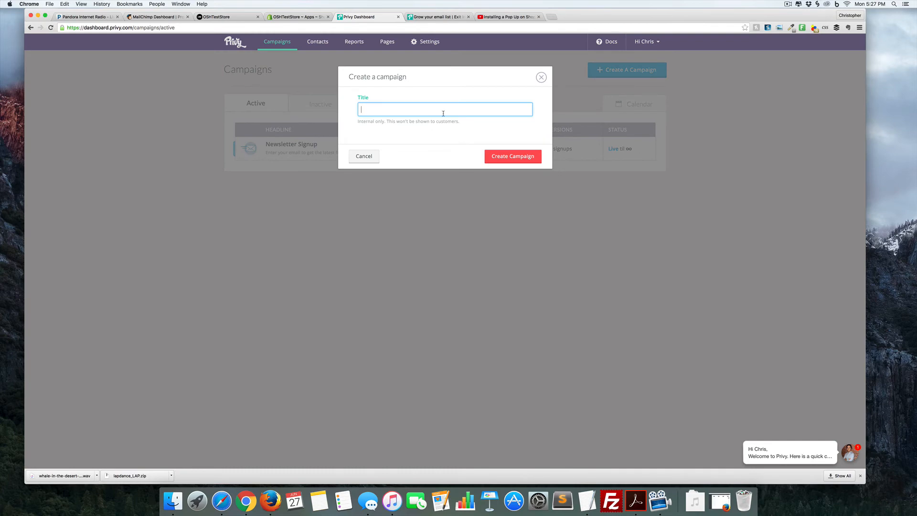
pyautogui.write('Slide Up')
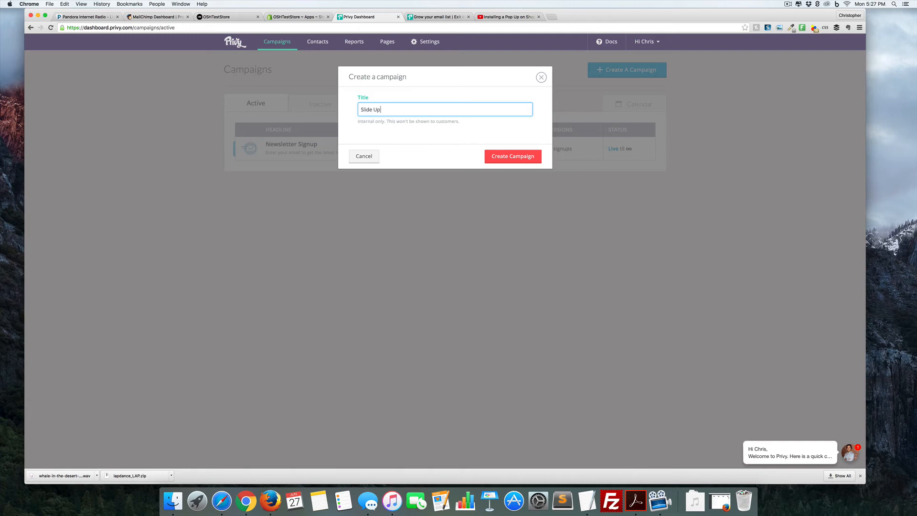
pyautogui.click(512, 155)
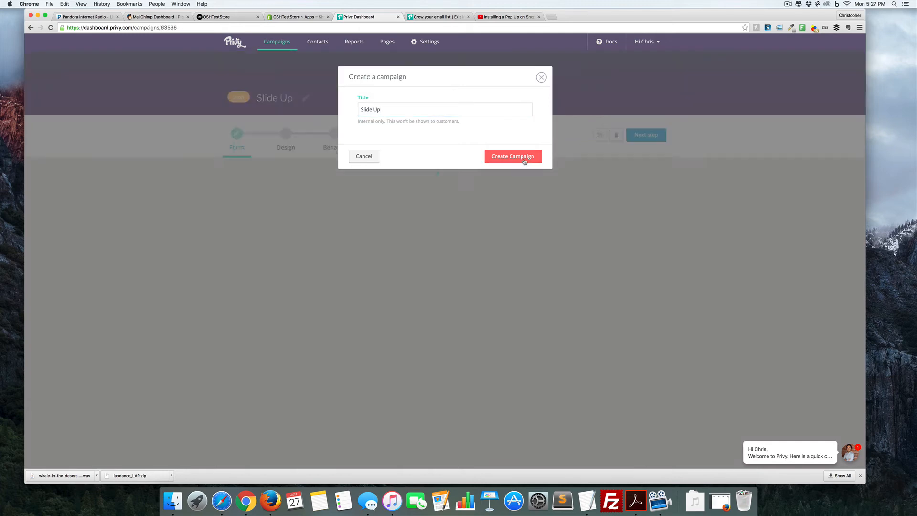
pyautogui.click(512, 155)
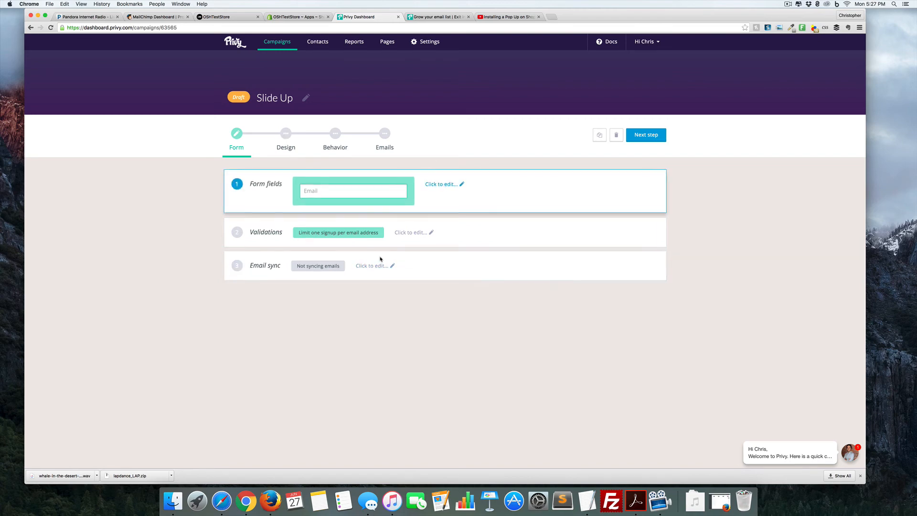
# Step: Sync signups to the MailChimp account's Cart Prep list with 'Require double opt-in?' ticked, and save changes
pyautogui.click(371, 265)
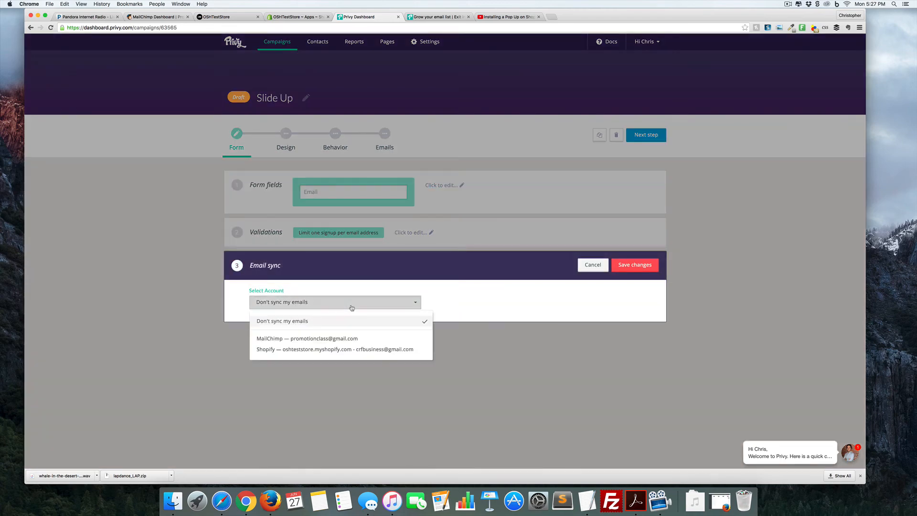
pyautogui.click(306, 338)
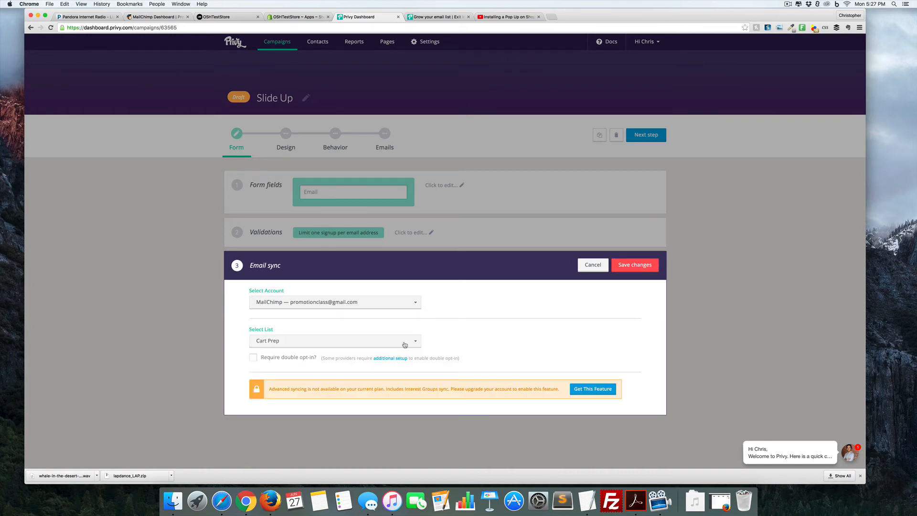
pyautogui.moveTo(313, 371)
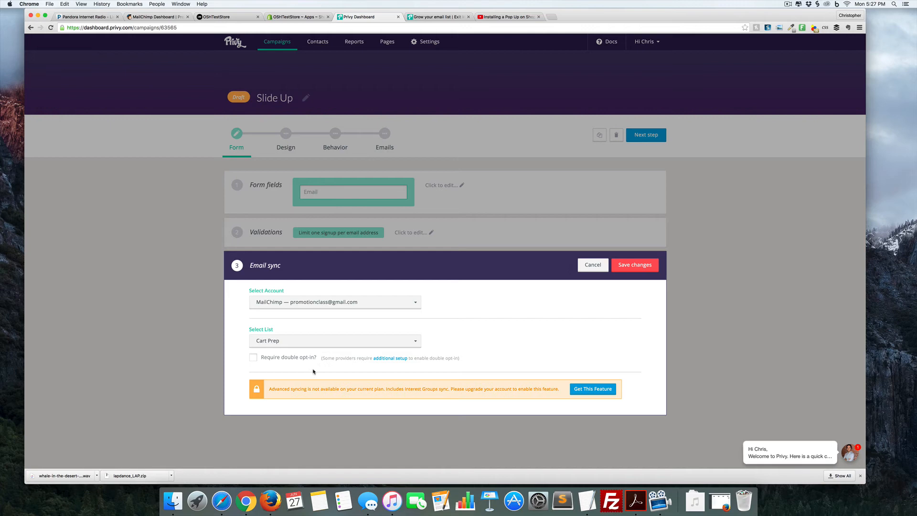
pyautogui.moveTo(250, 364)
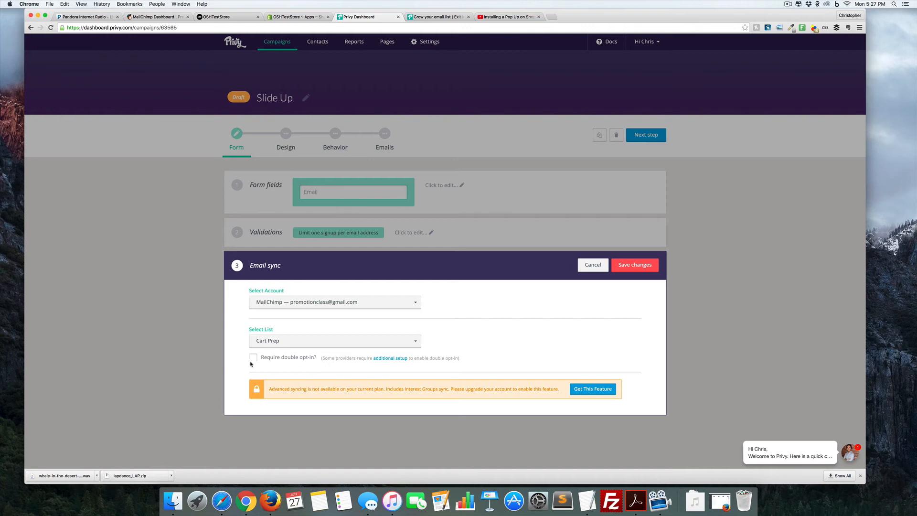
pyautogui.moveTo(335, 398)
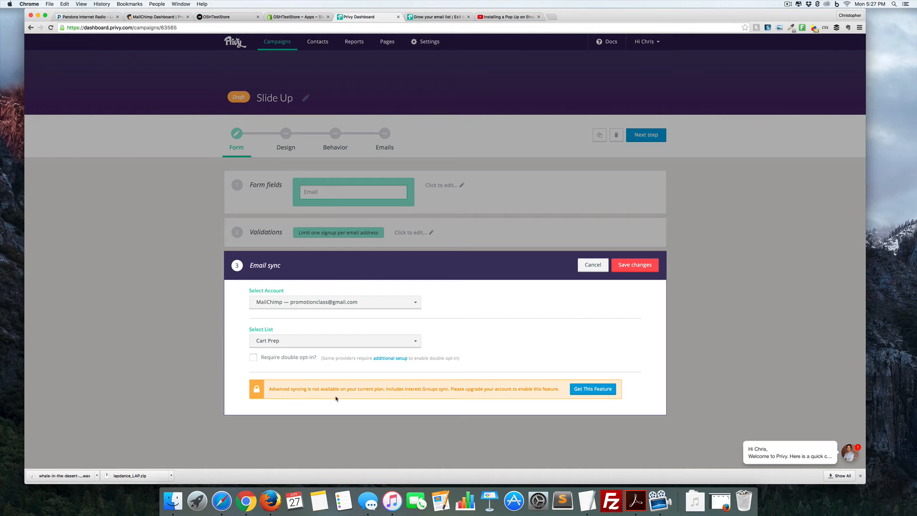
pyautogui.click(253, 357)
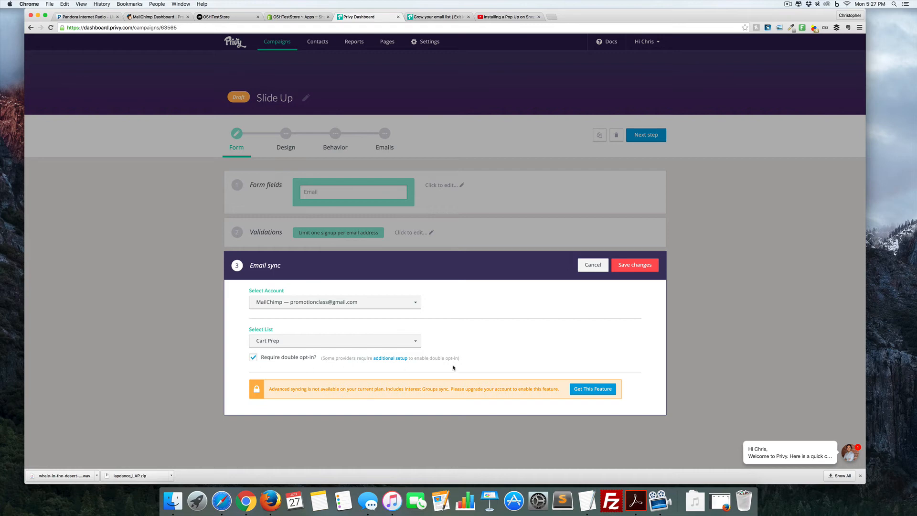
pyautogui.click(334, 340)
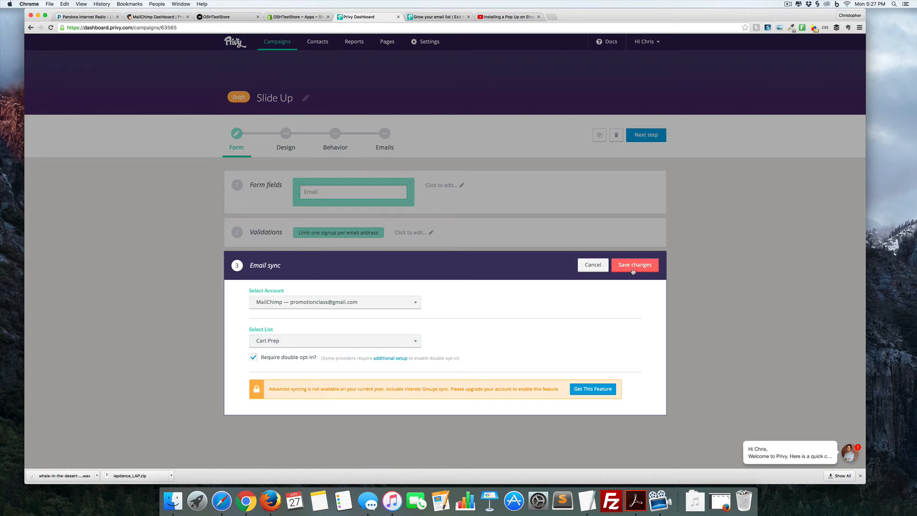
pyautogui.click(634, 265)
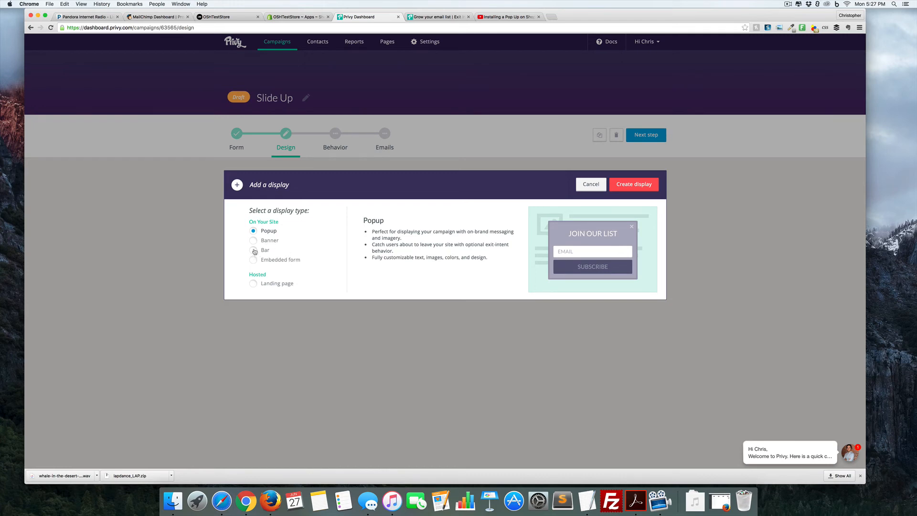
# Step: Compare the Popup, Banner, Bar and Embedded form display types, then create a Banner display
pyautogui.click(253, 249)
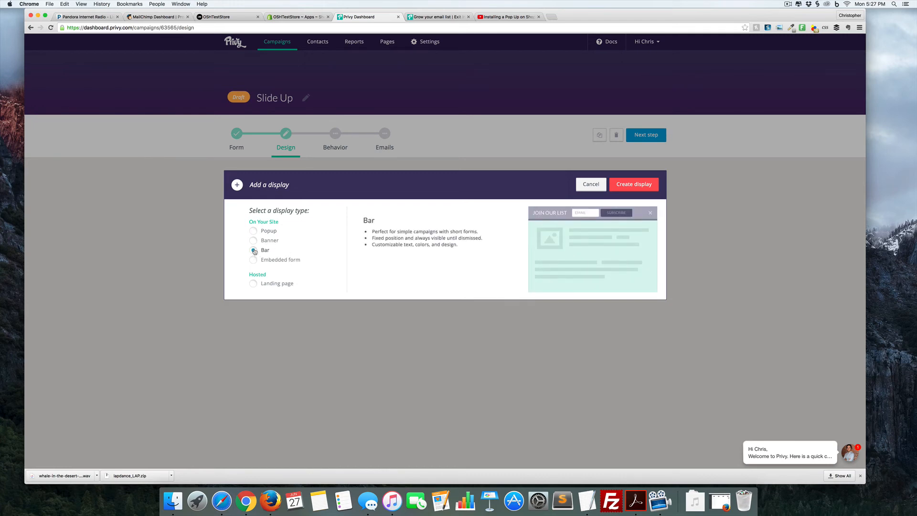
pyautogui.click(253, 241)
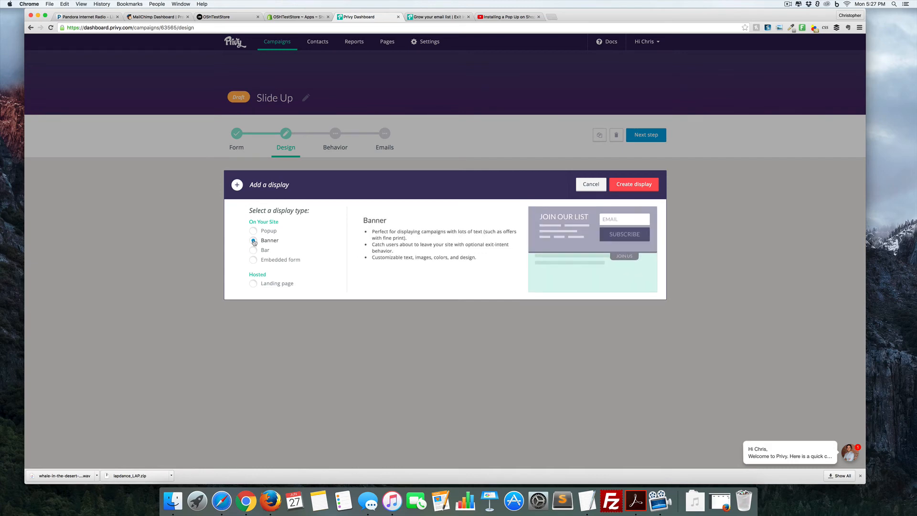
pyautogui.click(253, 249)
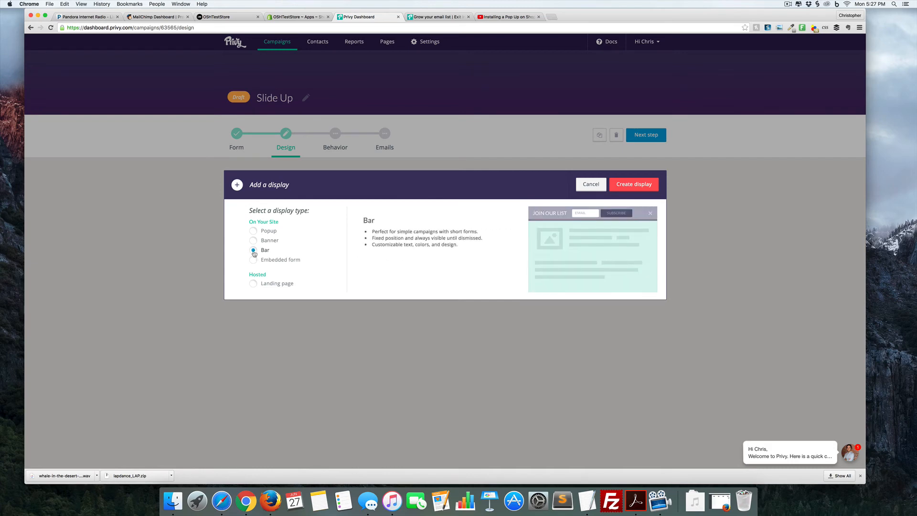
pyautogui.click(253, 260)
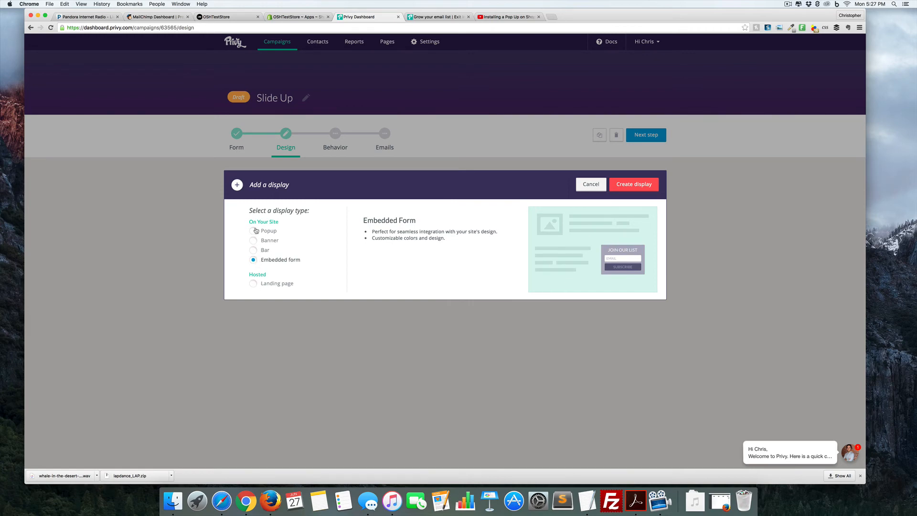
pyautogui.click(253, 230)
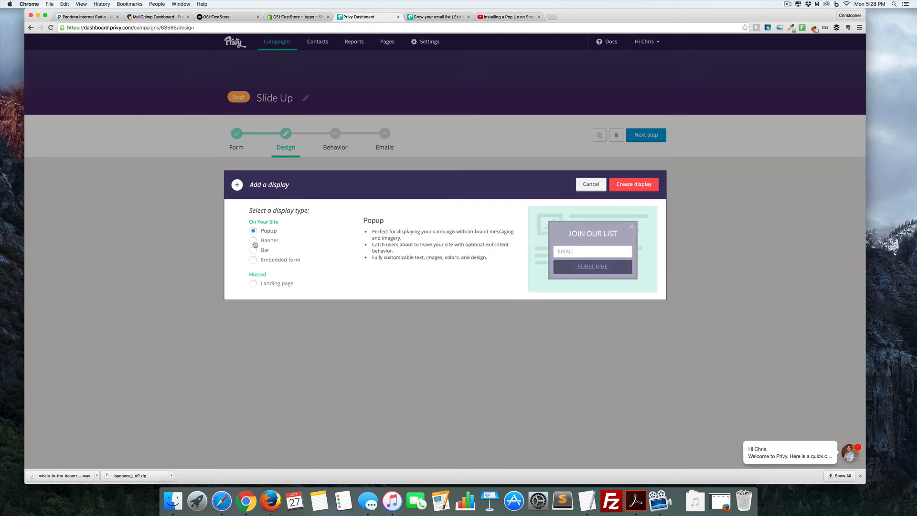
pyautogui.click(253, 240)
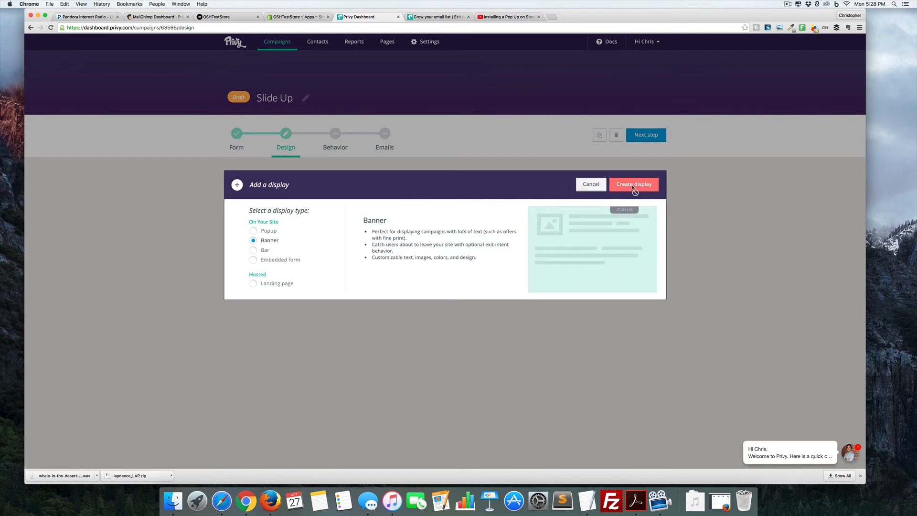
pyautogui.click(633, 184)
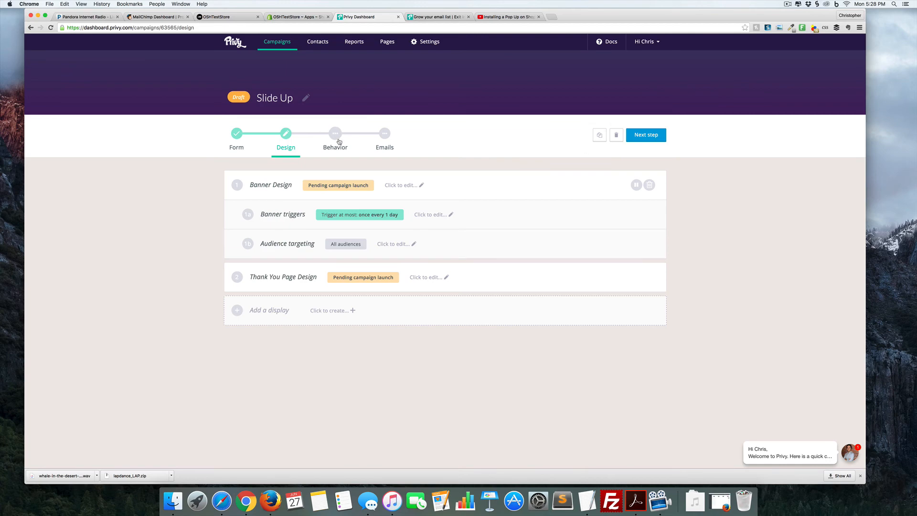
pyautogui.moveTo(341, 143)
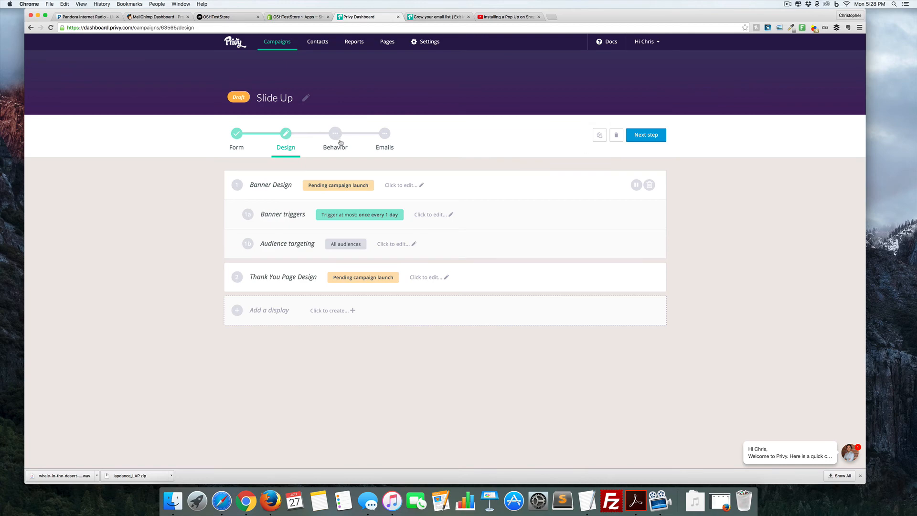
# Step: Advance through Behavior and Emails, publish Slide Up and confirm with 'Launch it'
pyautogui.click(359, 212)
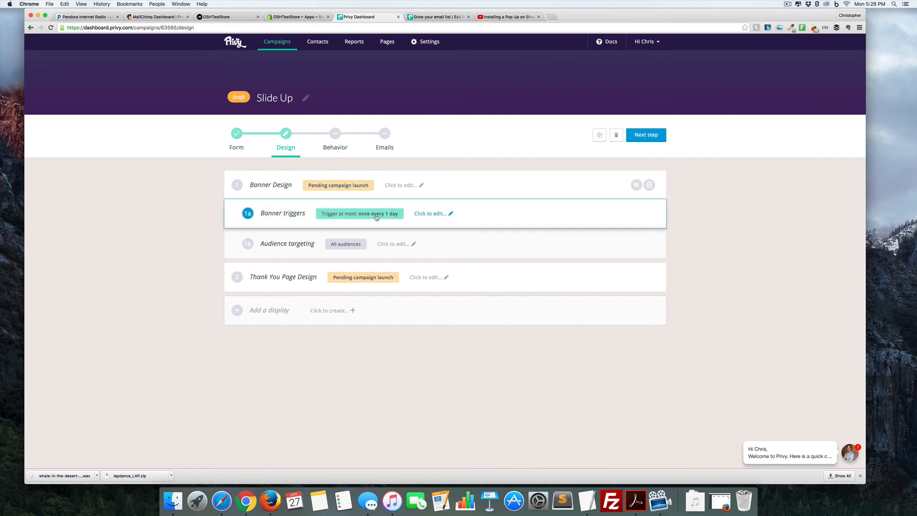
pyautogui.click(282, 275)
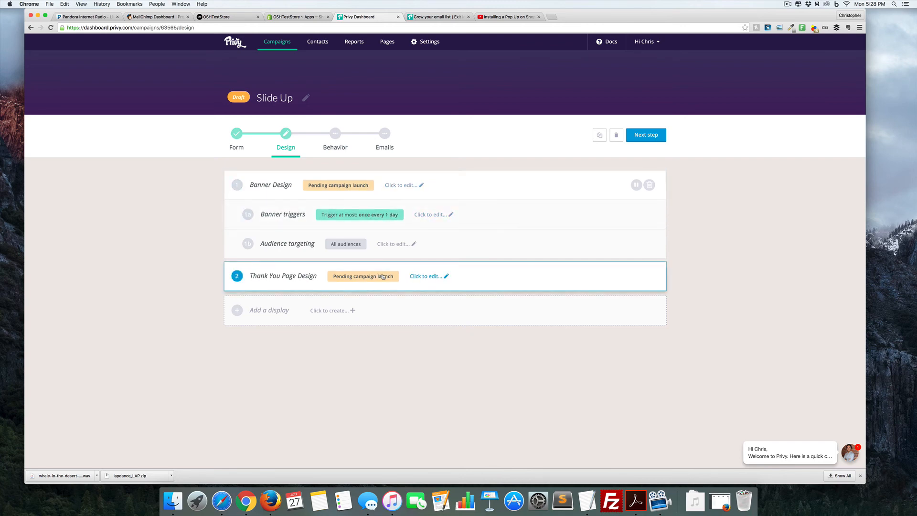
pyautogui.click(335, 134)
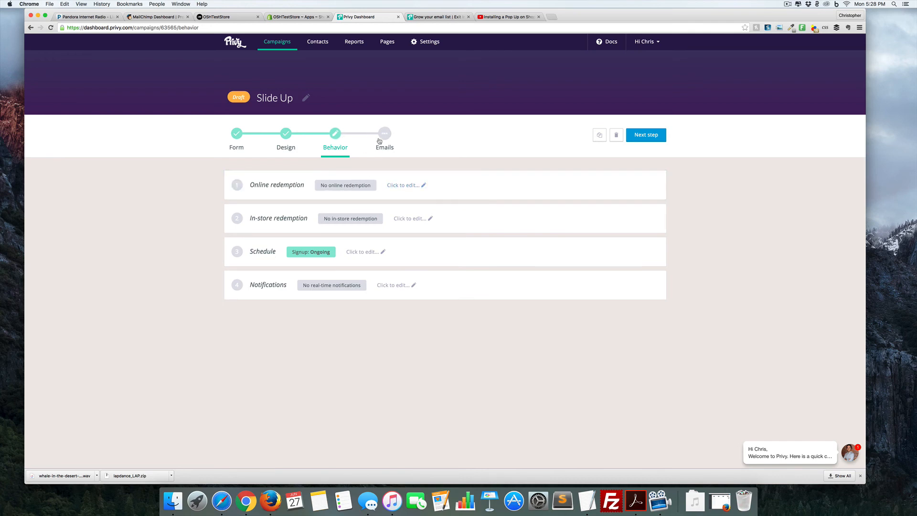
pyautogui.click(646, 135)
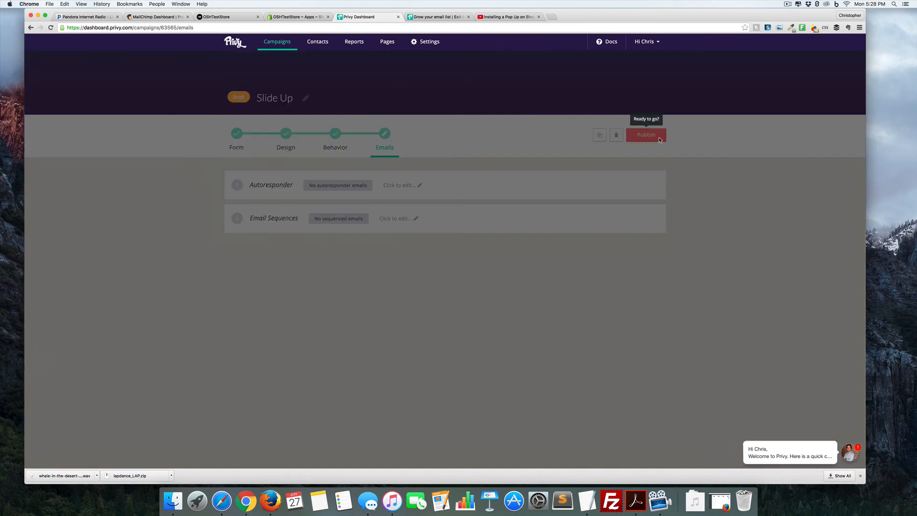
pyautogui.click(645, 135)
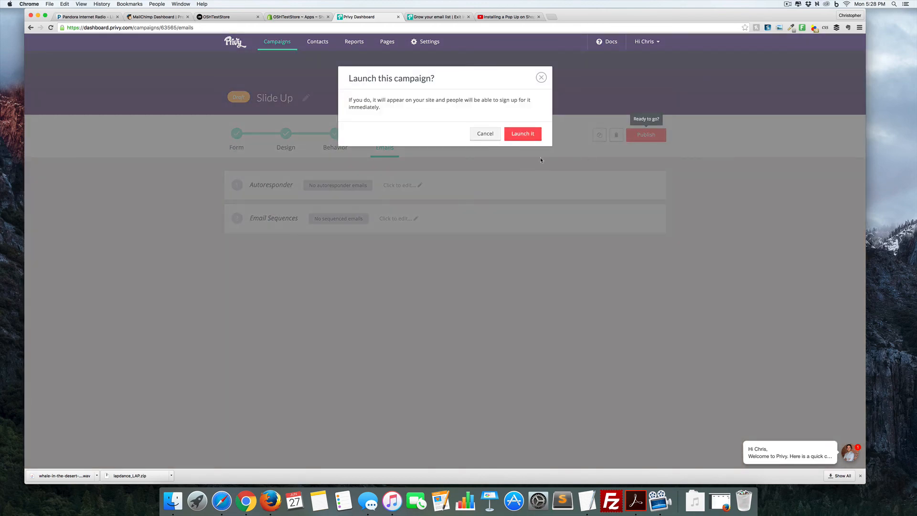
pyautogui.click(522, 134)
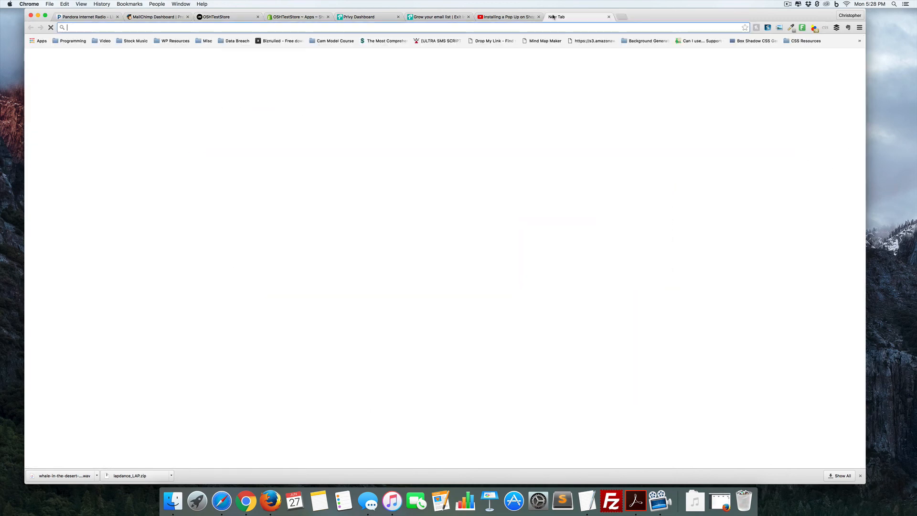
# Step: Go to privy.com's Pricing page, view the plans and dismiss the promo code popup
pyautogui.write('privy.com')
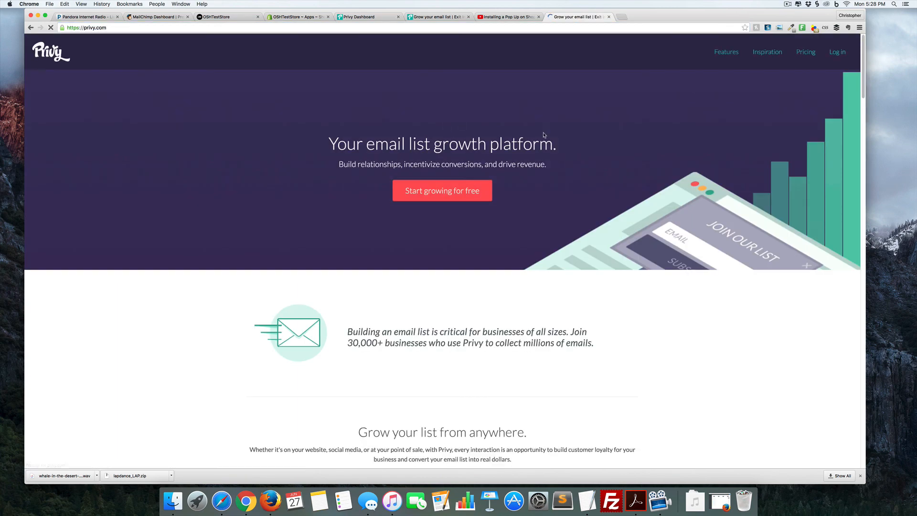
pyautogui.click(805, 52)
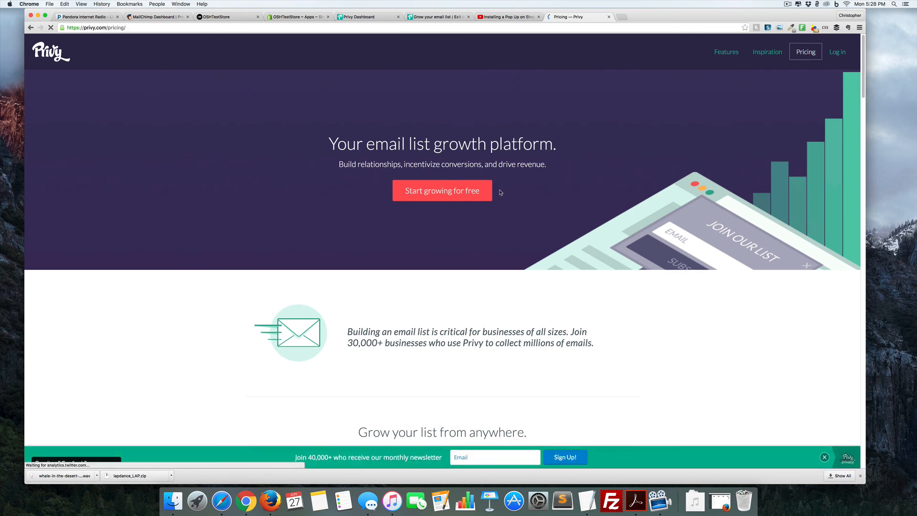
pyautogui.scroll(-3)
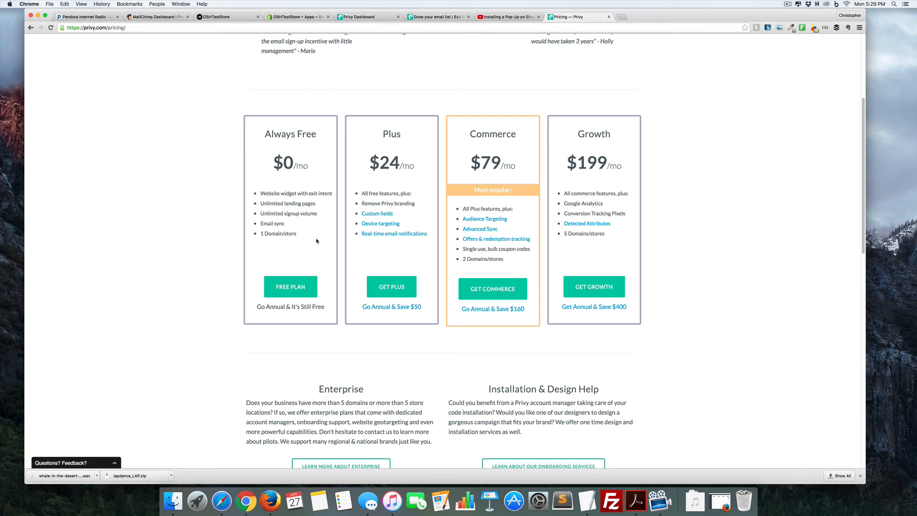
pyautogui.moveTo(348, 216)
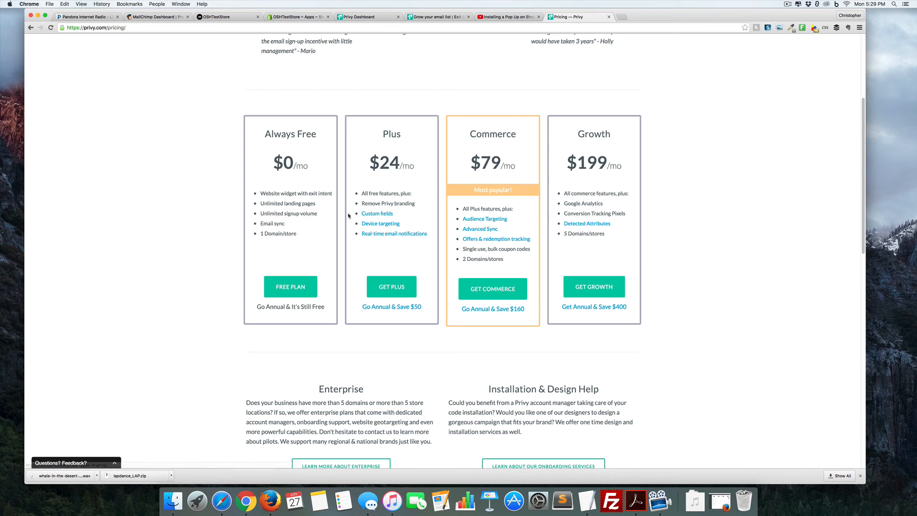
pyautogui.moveTo(311, 235)
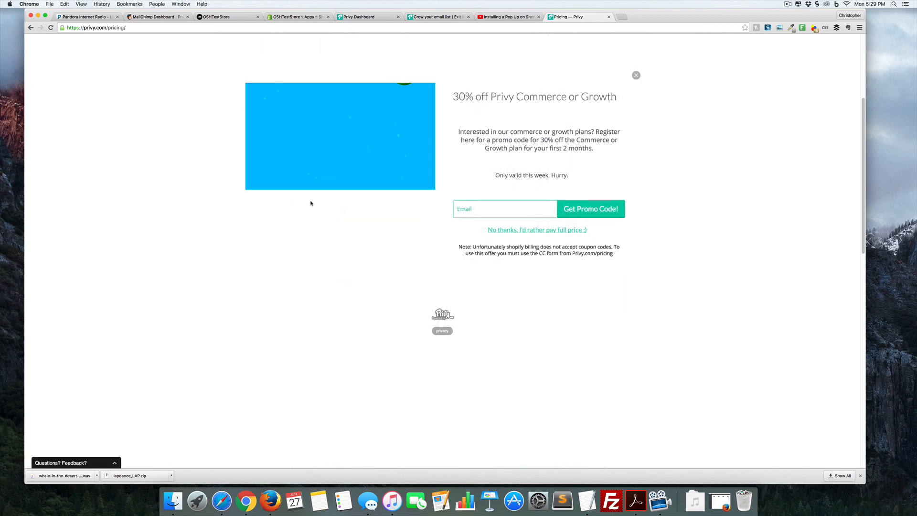
pyautogui.click(636, 75)
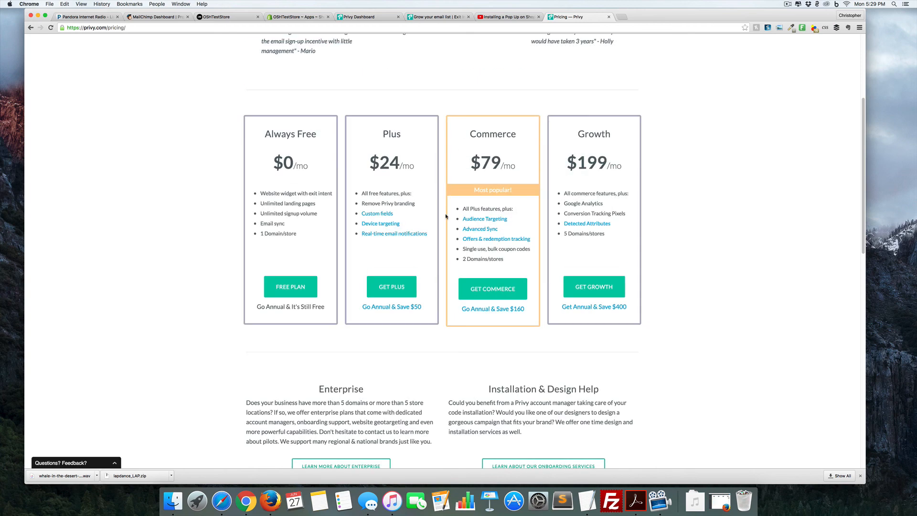
pyautogui.moveTo(683, 300)
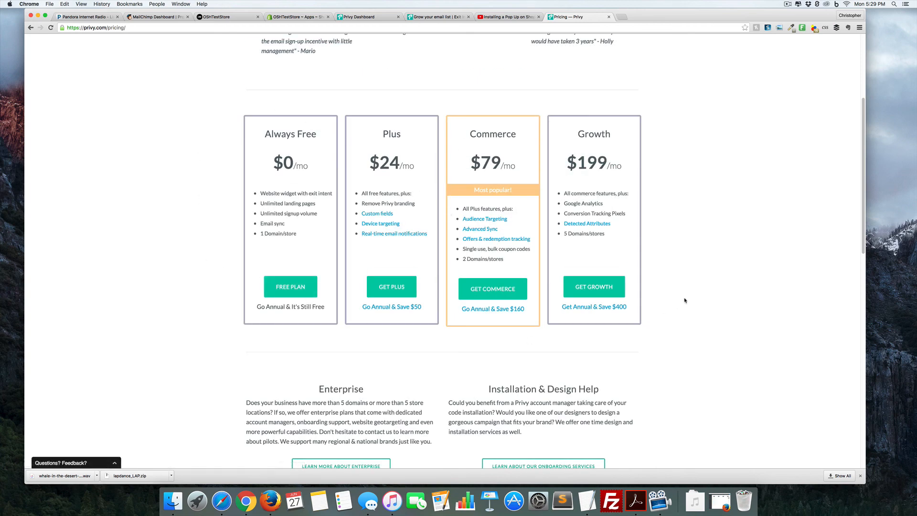